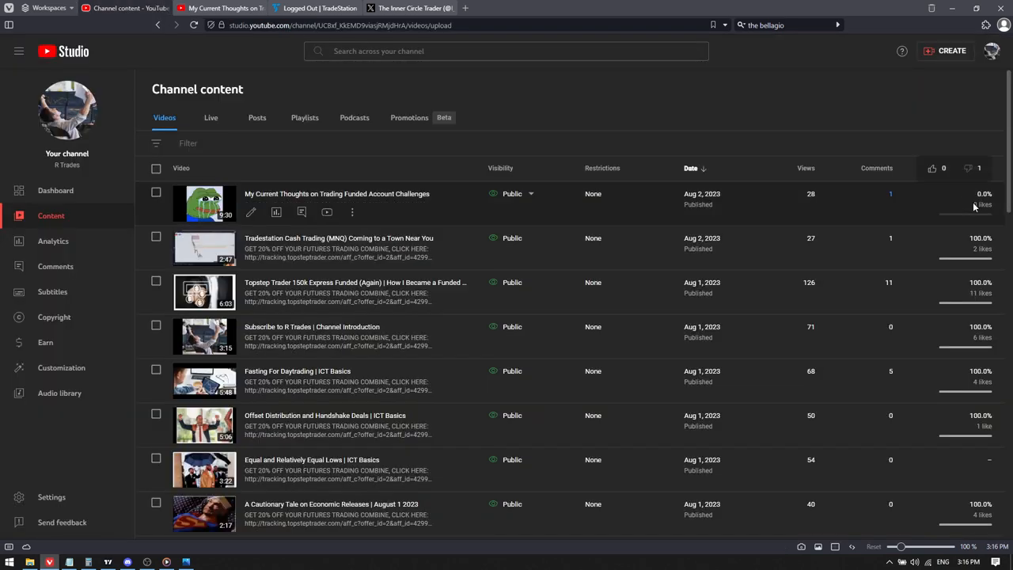
mouse_move(945, 218)
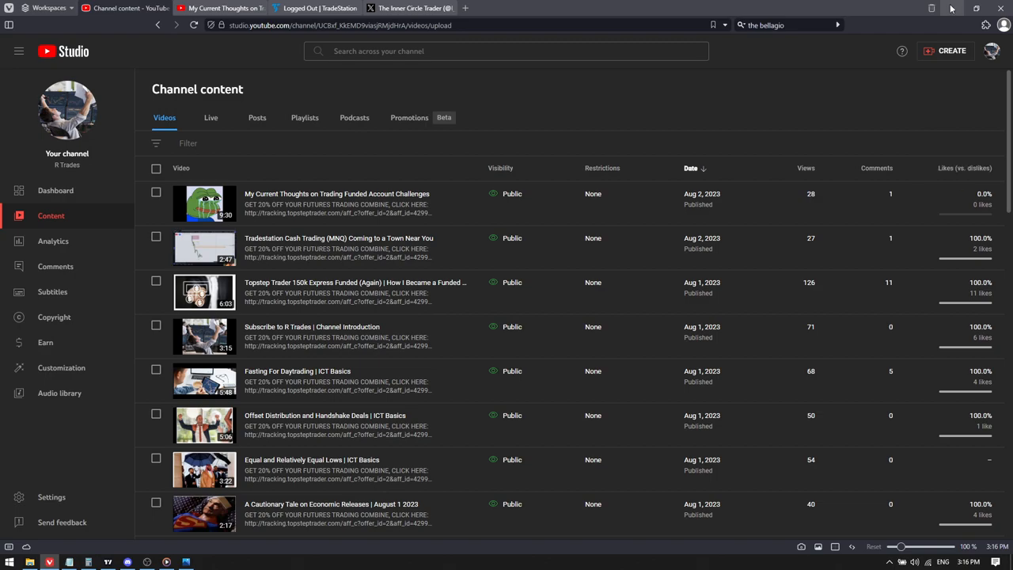
Minimize OBS Studio so the 80-points-per-week scaling chart is fully visible
left_click(145, 557)
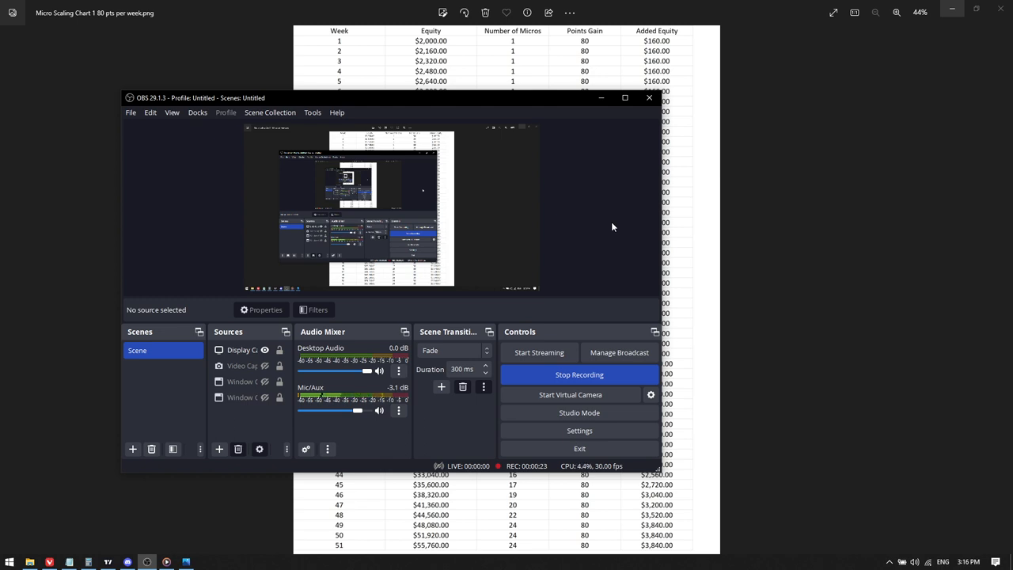
mouse_move(450, 125)
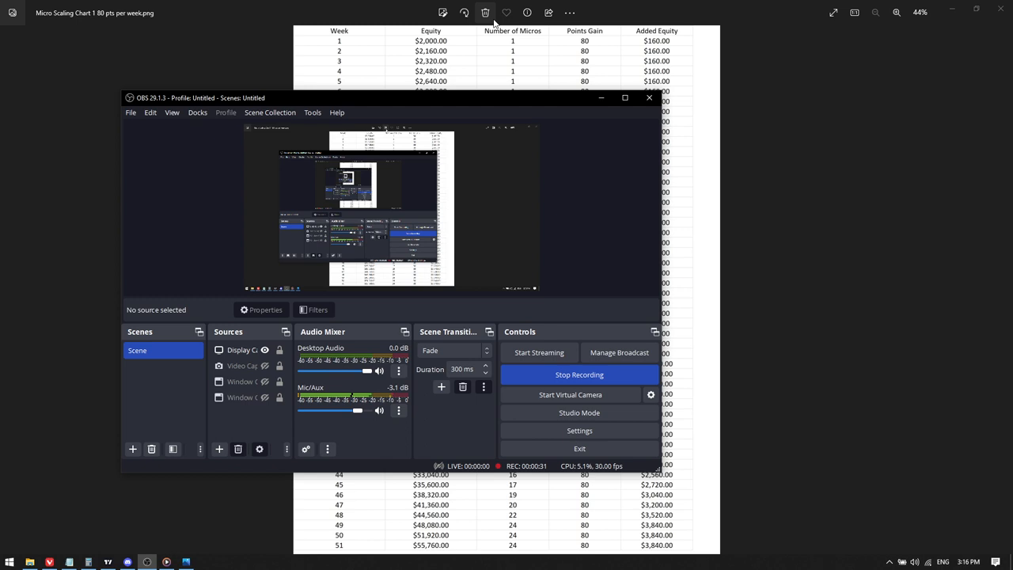
mouse_move(611, 103)
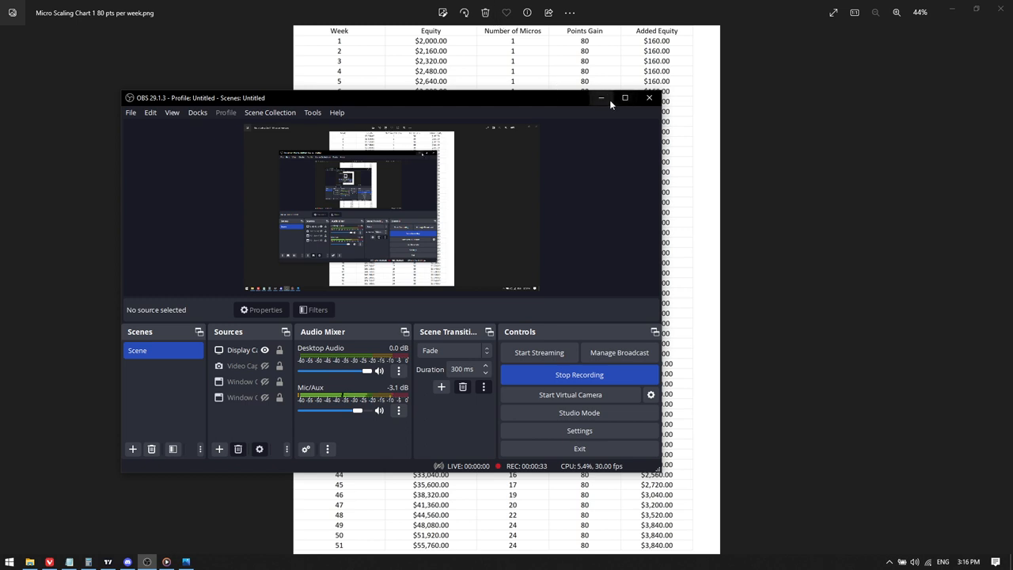
mouse_move(690, 43)
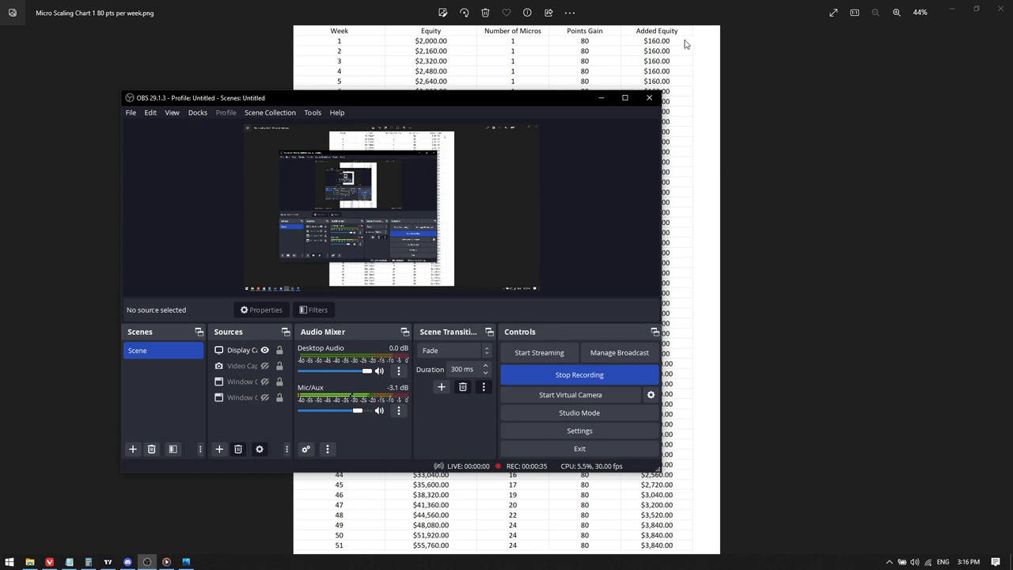
mouse_move(610, 98)
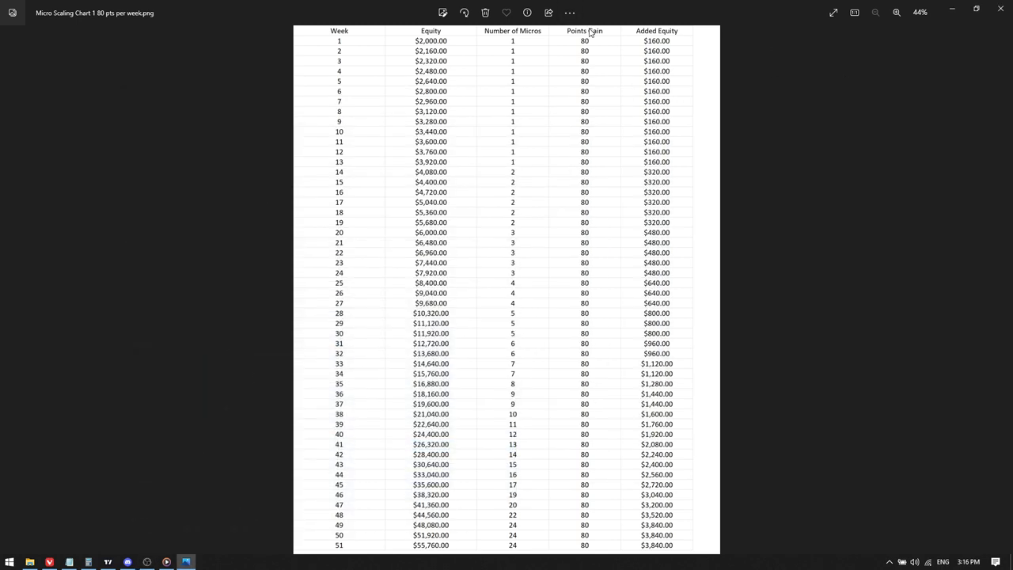
mouse_move(460, 114)
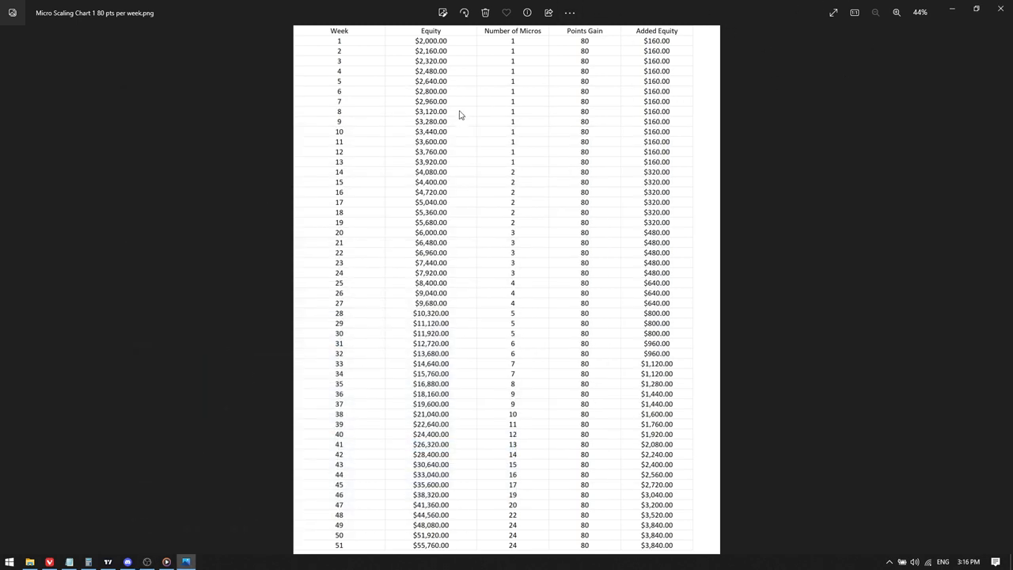
mouse_move(479, 45)
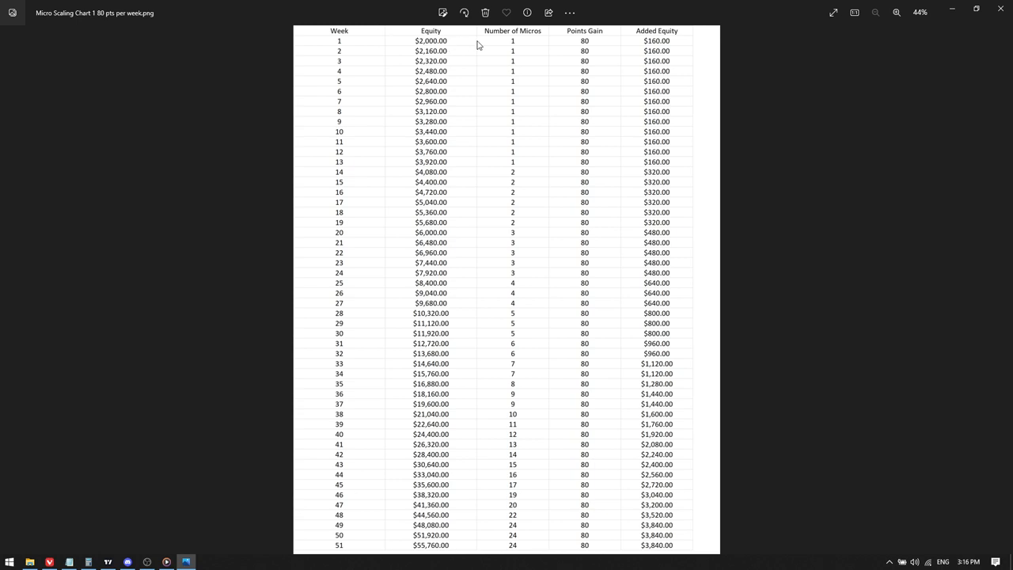
mouse_move(513, 205)
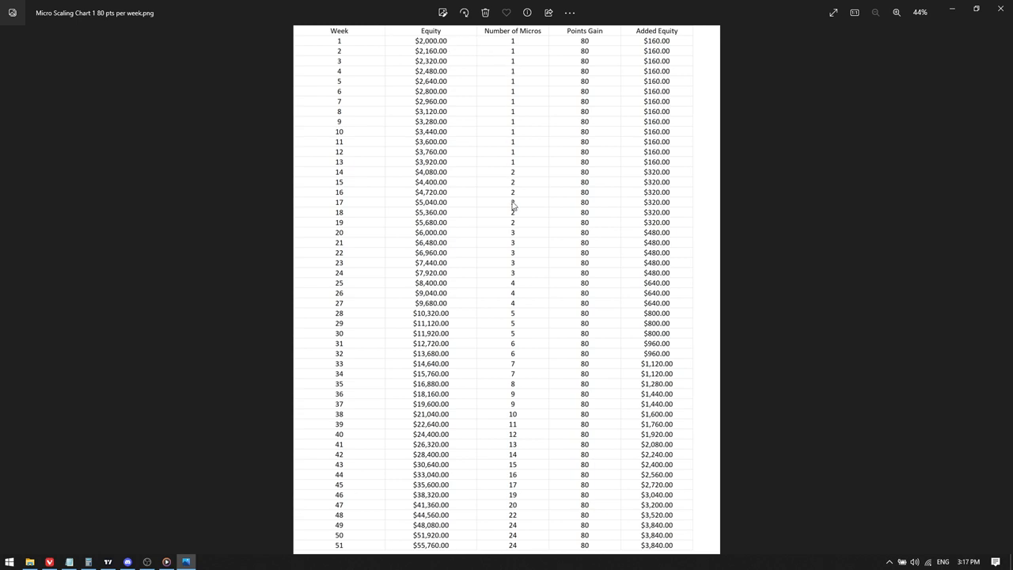
mouse_move(509, 171)
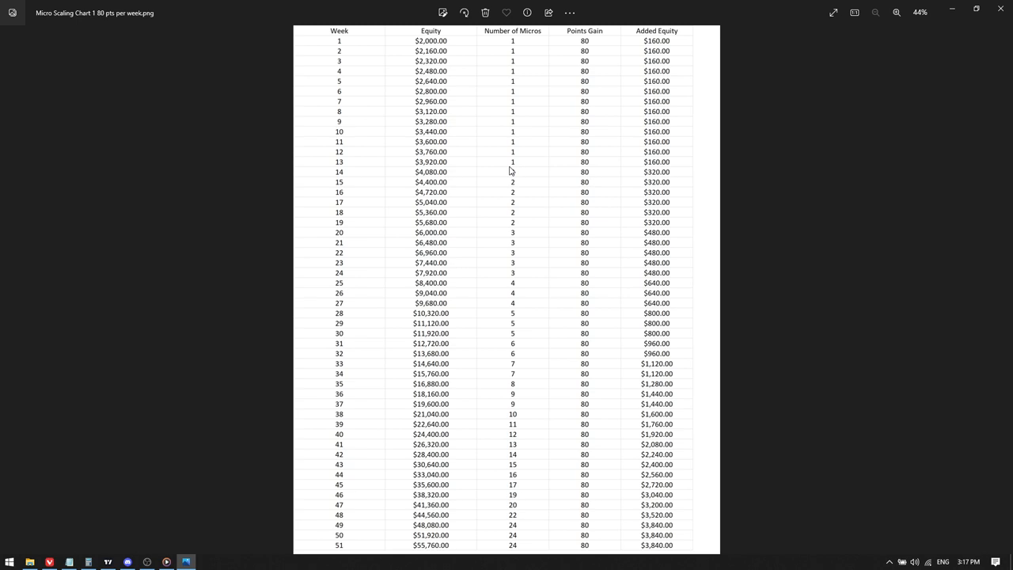
mouse_move(694, 176)
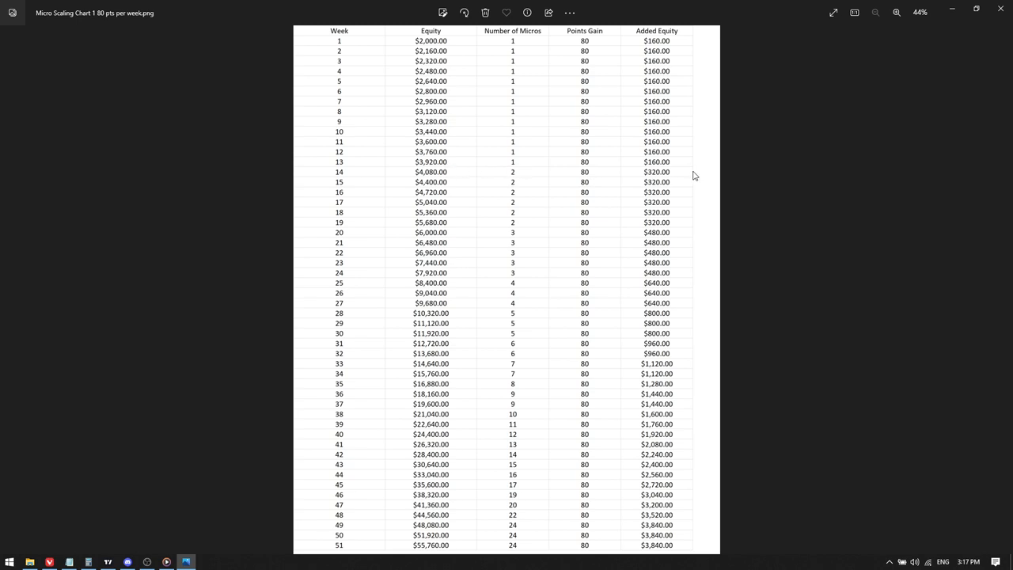
mouse_move(434, 177)
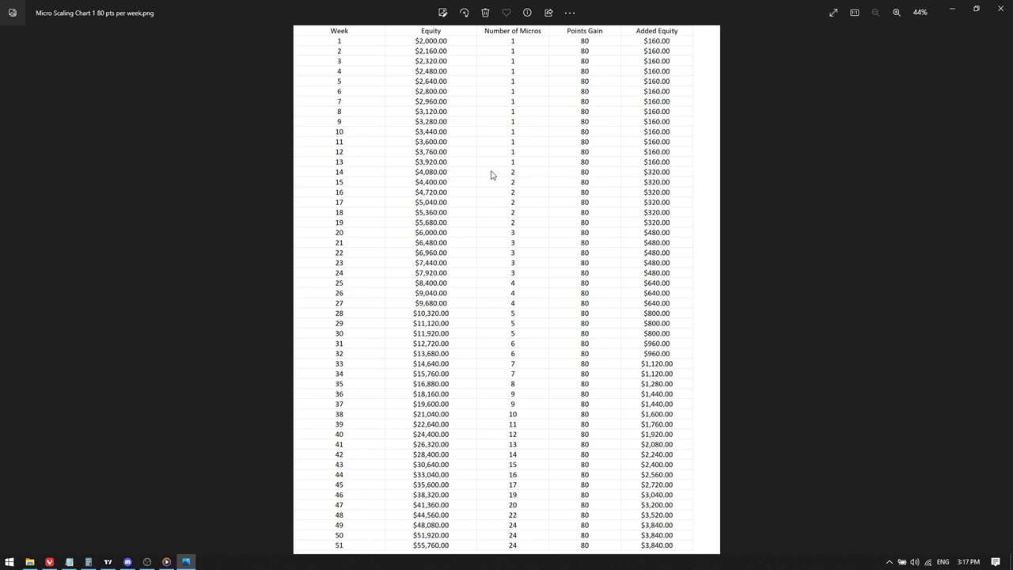
mouse_move(525, 177)
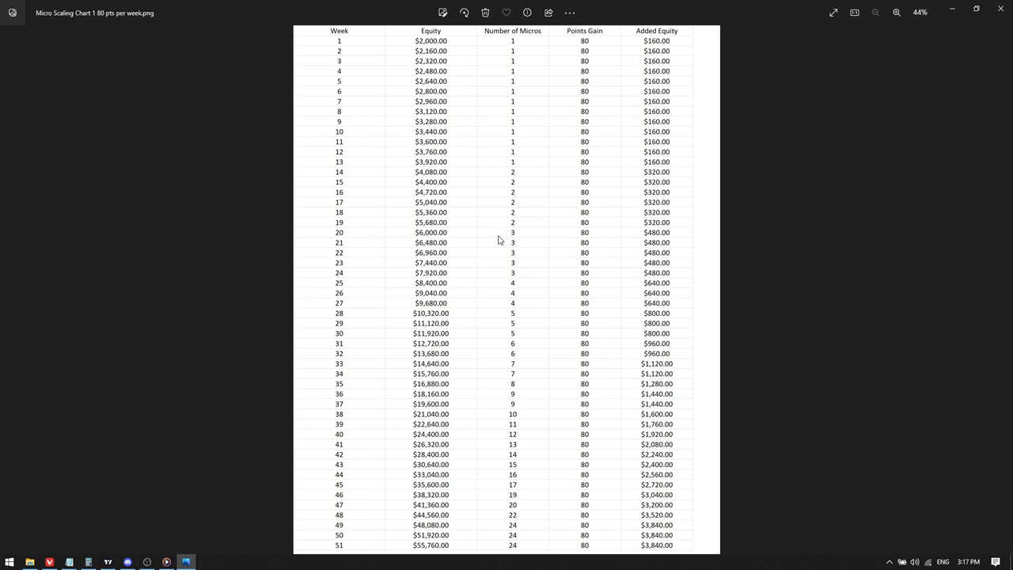
mouse_move(545, 238)
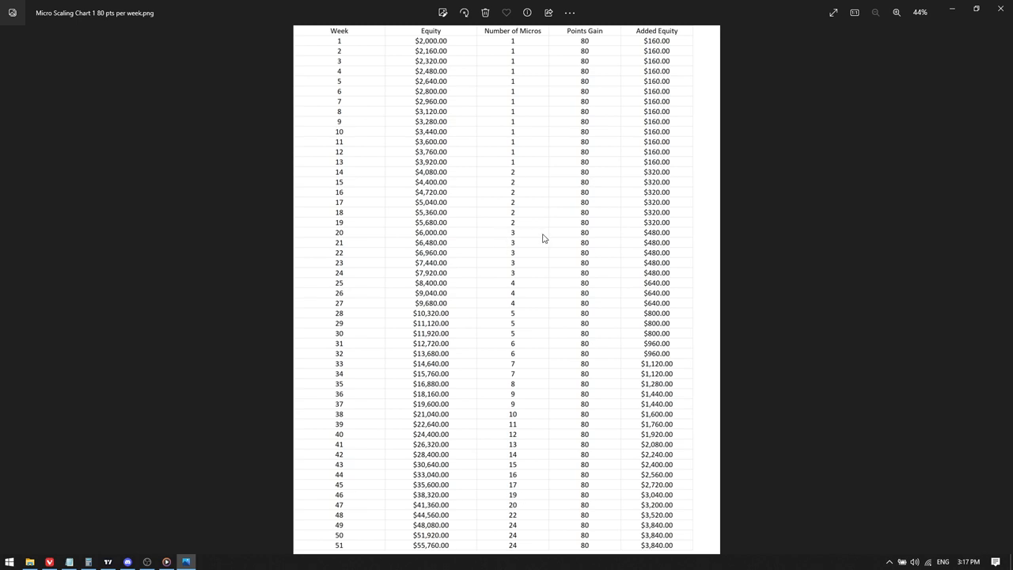
mouse_move(530, 291)
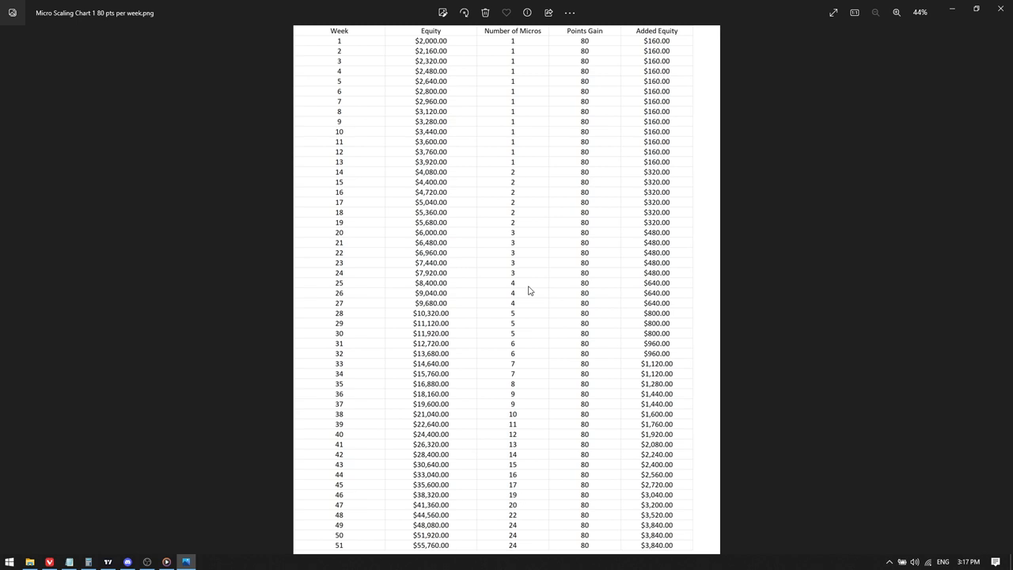
mouse_move(468, 318)
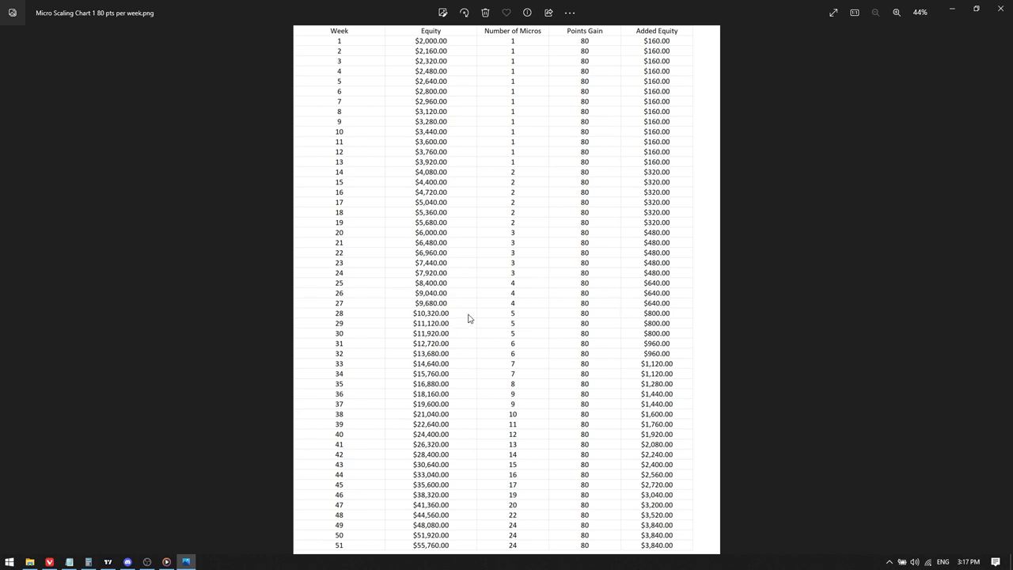
mouse_move(522, 323)
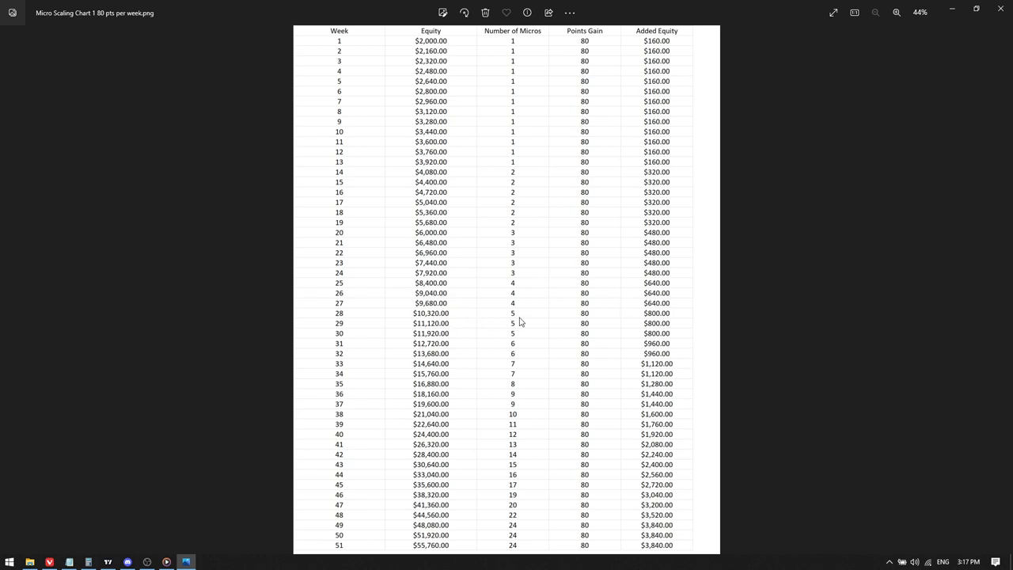
mouse_move(487, 349)
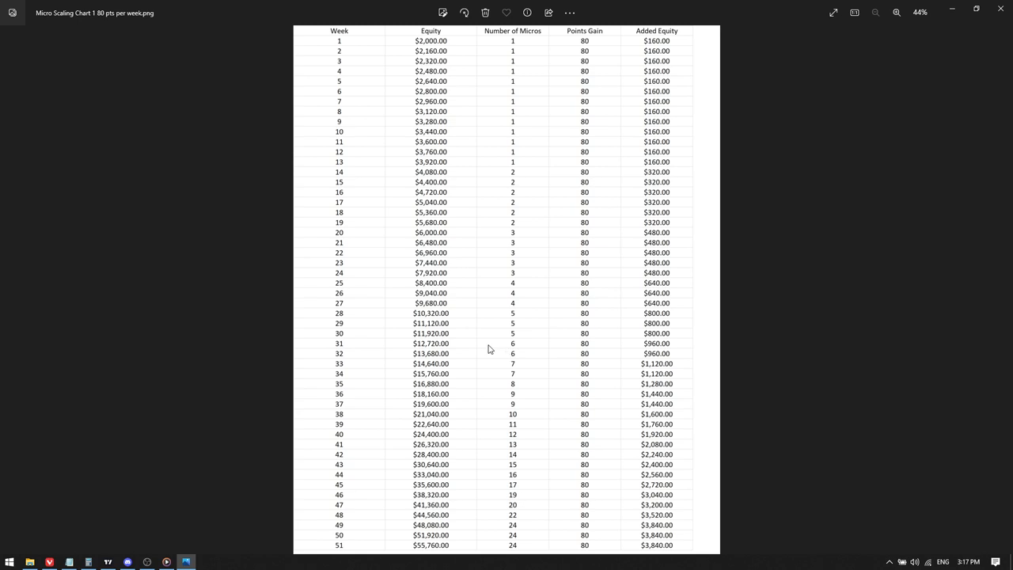
mouse_move(519, 350)
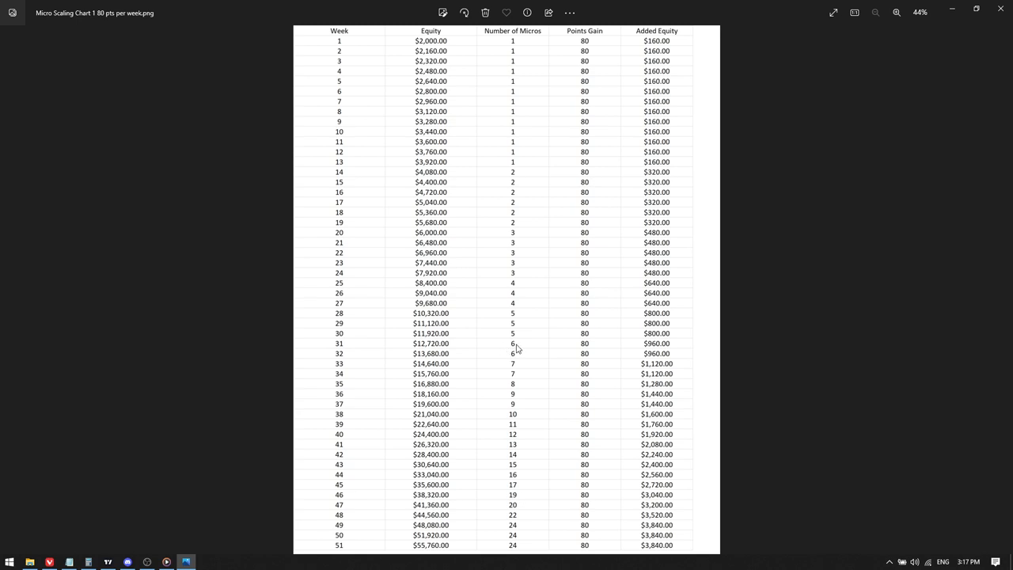
mouse_move(462, 371)
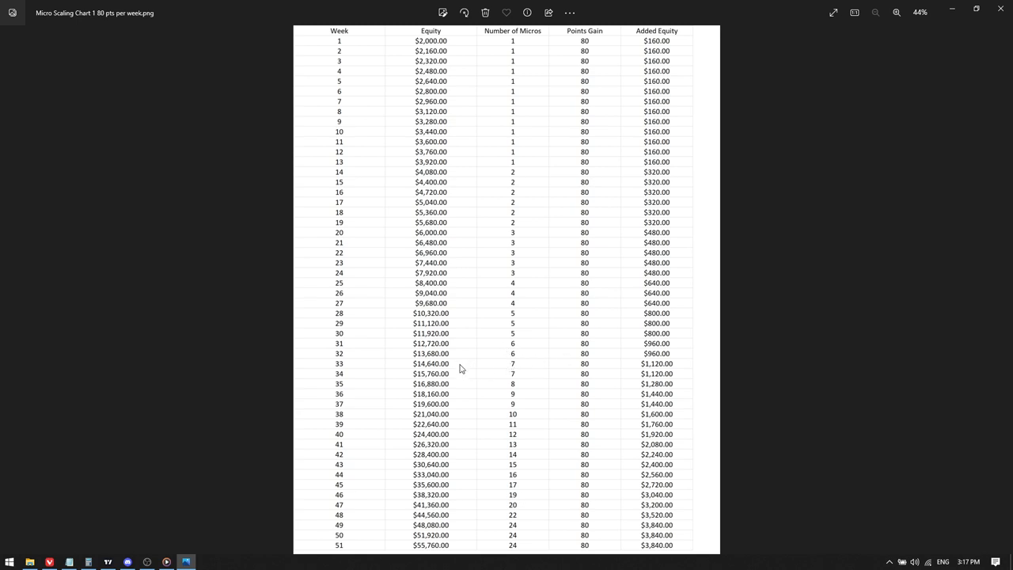
mouse_move(495, 371)
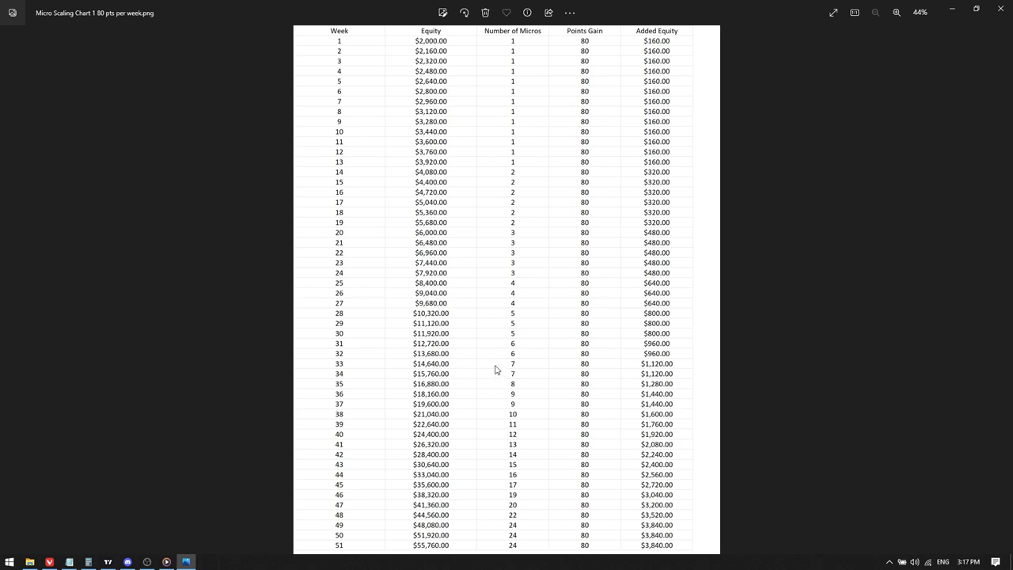
mouse_move(484, 390)
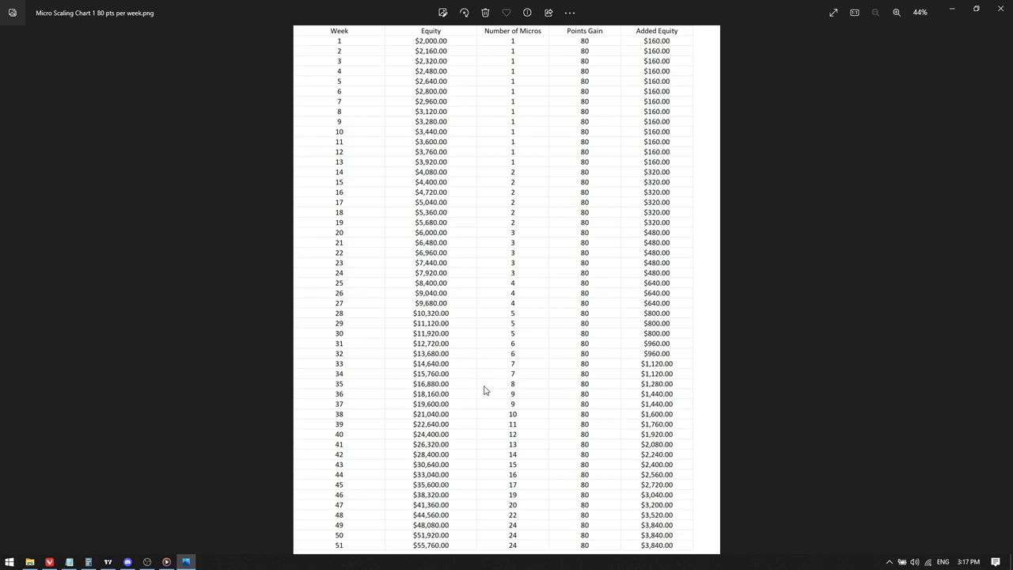
mouse_move(500, 409)
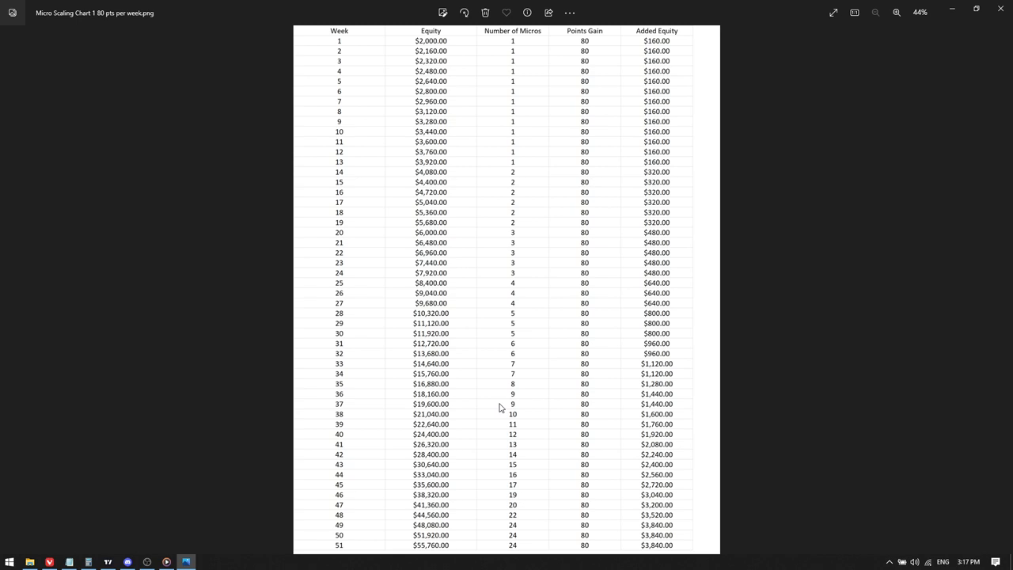
mouse_move(494, 412)
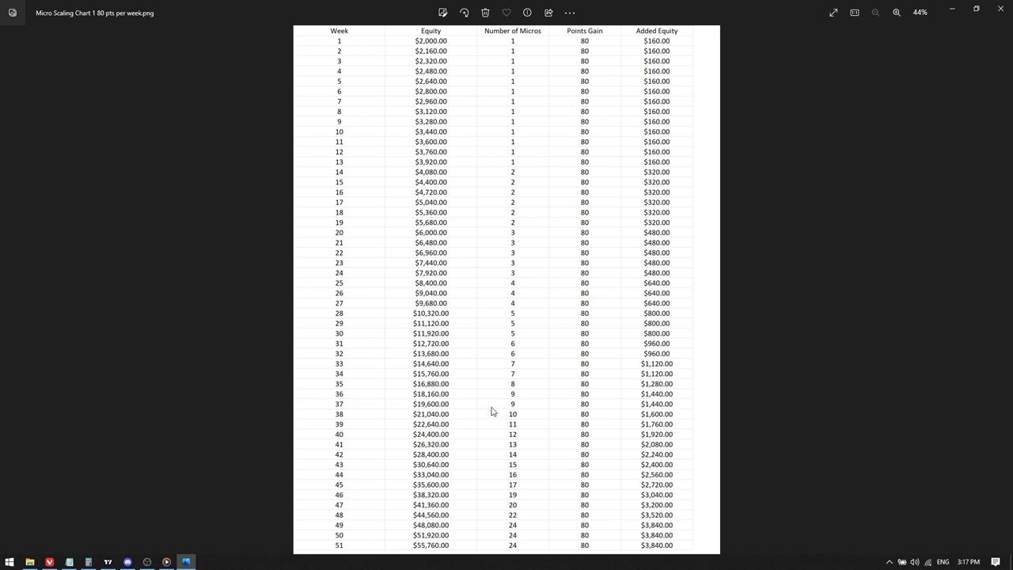
mouse_move(514, 453)
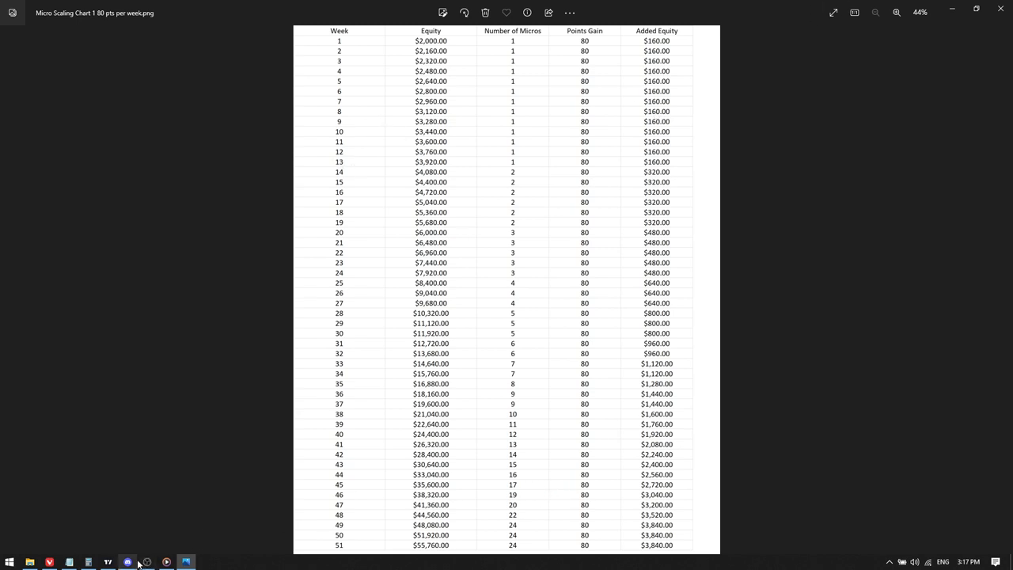
left_click(127, 560)
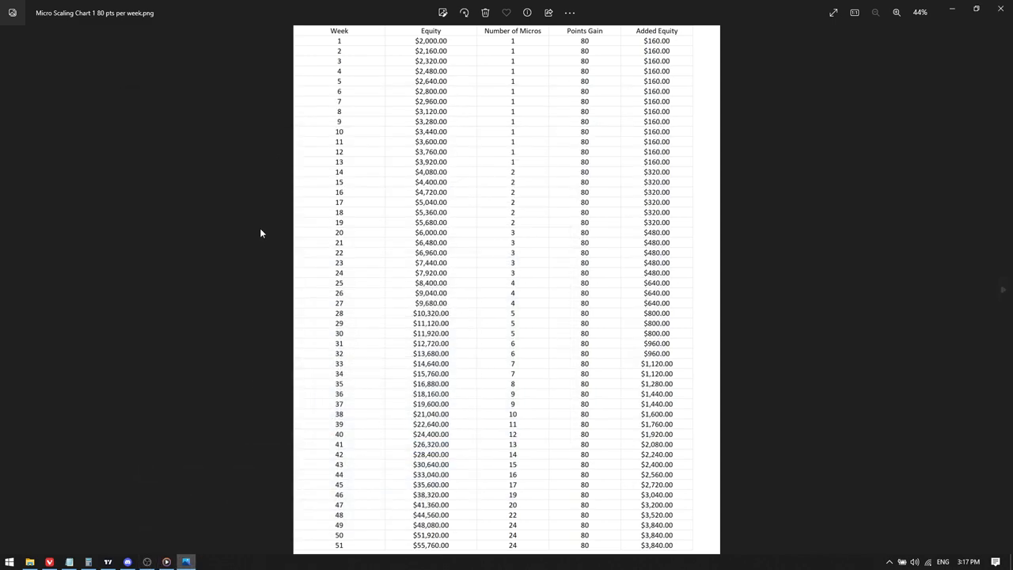
mouse_move(605, 275)
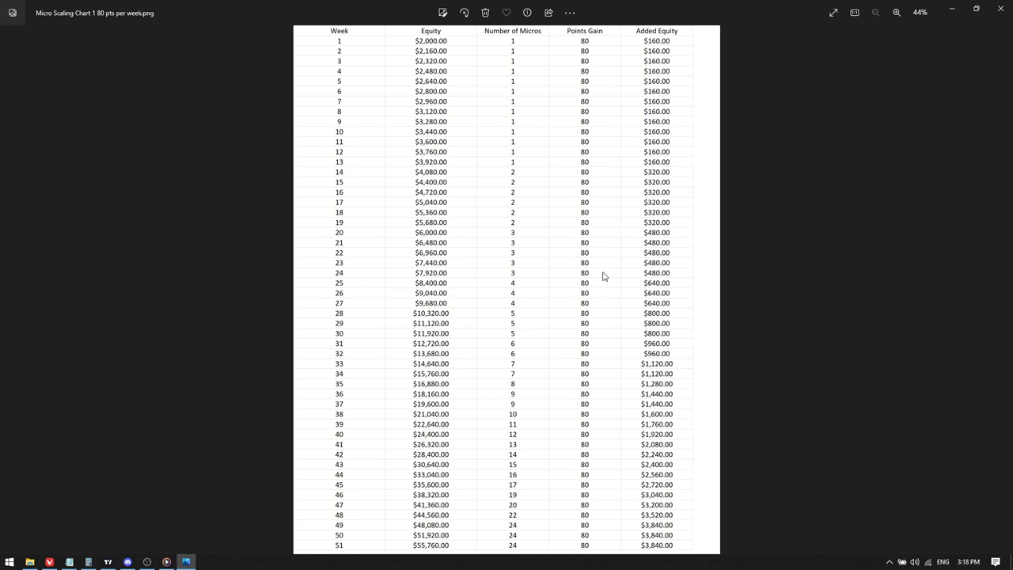
mouse_move(617, 158)
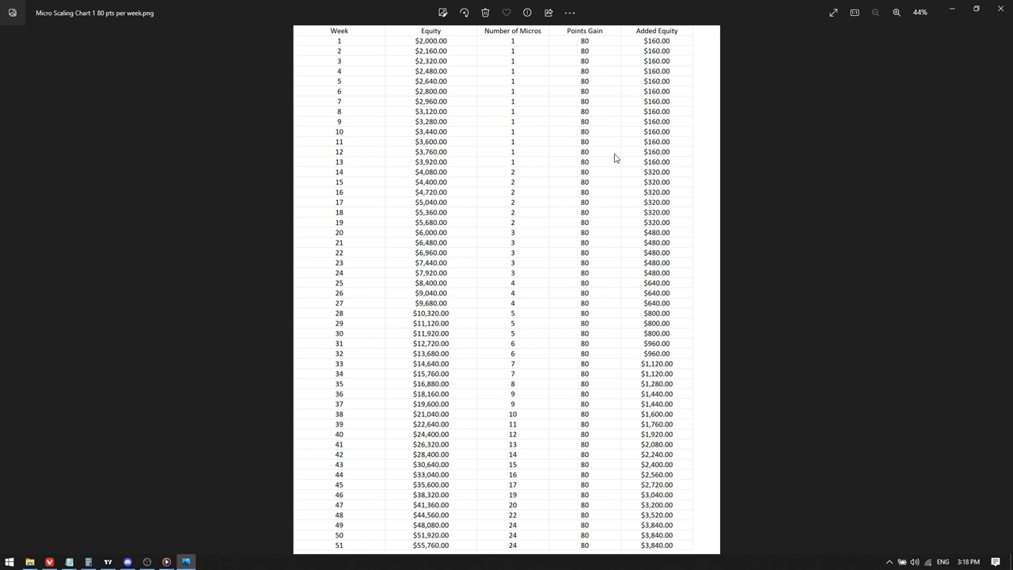
mouse_move(547, 411)
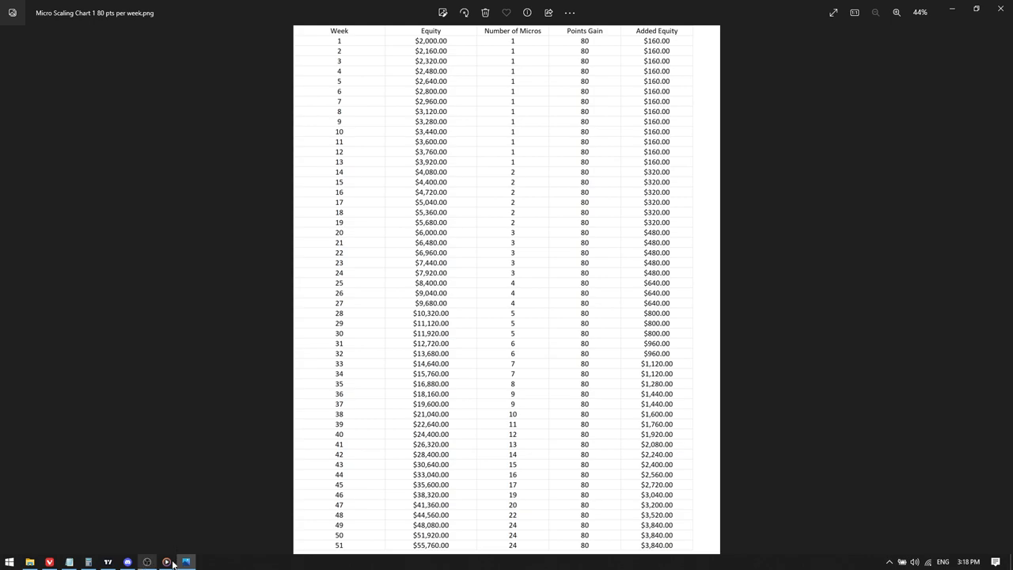
Open 'Micro Scaling Chart 2 120 pts per week' from the ICT Tweets folder in a second viewer
left_click(49, 560)
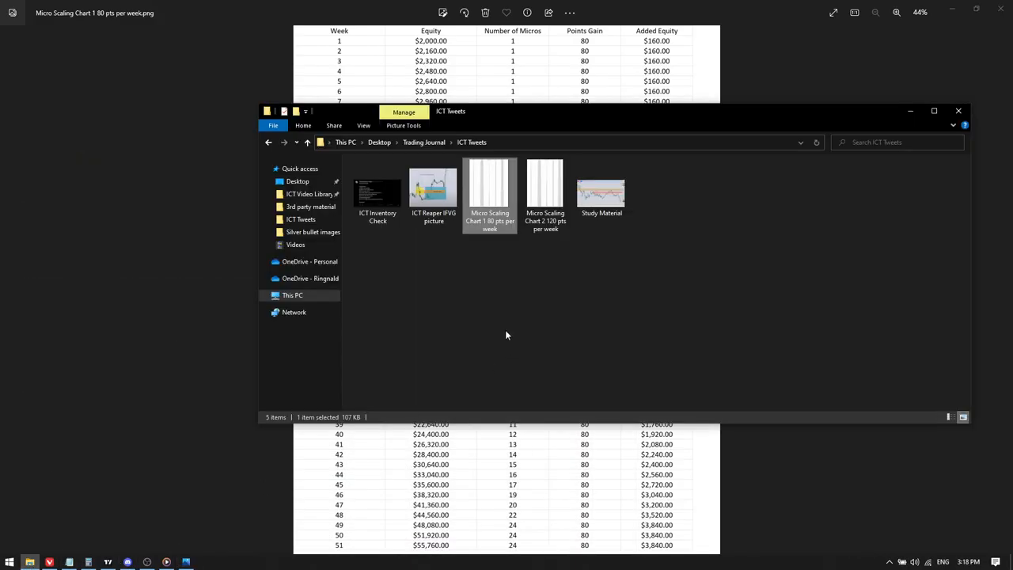
double_click(545, 182)
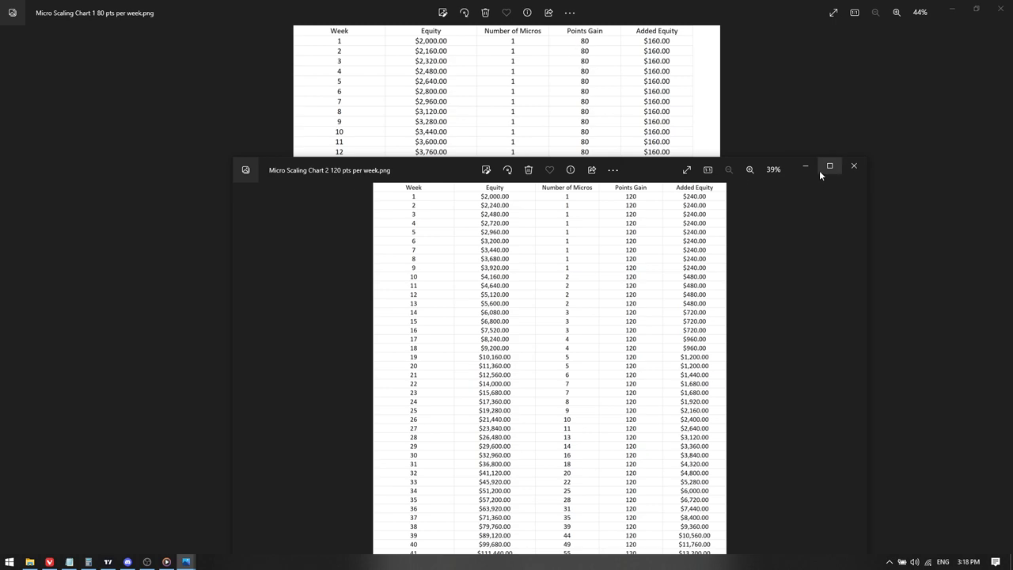
Review the 120-points-per-week chart's Equity and Number of Micros columns, then bring OBS Studio back
left_click(829, 166)
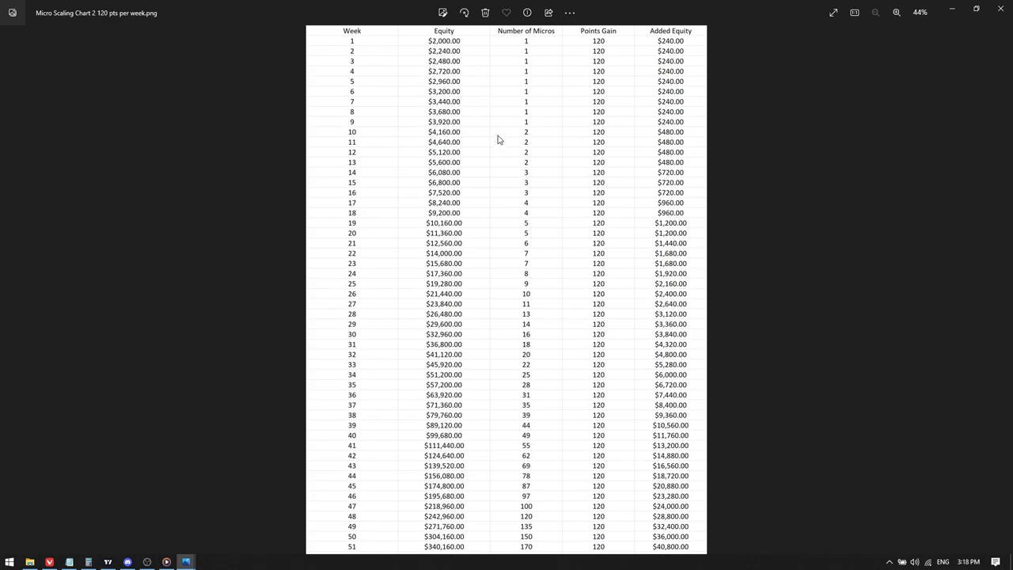
mouse_move(563, 478)
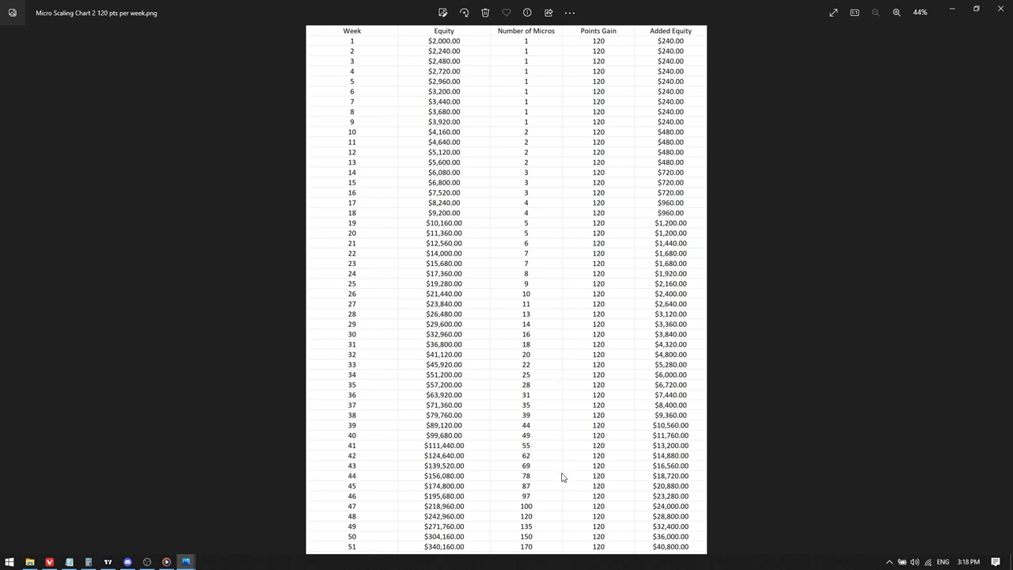
mouse_move(452, 38)
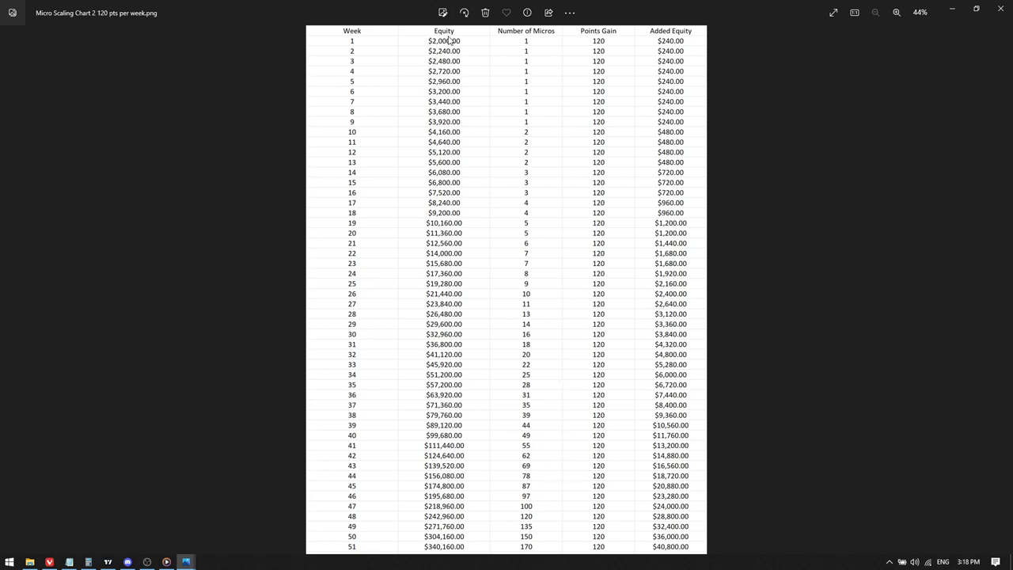
mouse_move(465, 551)
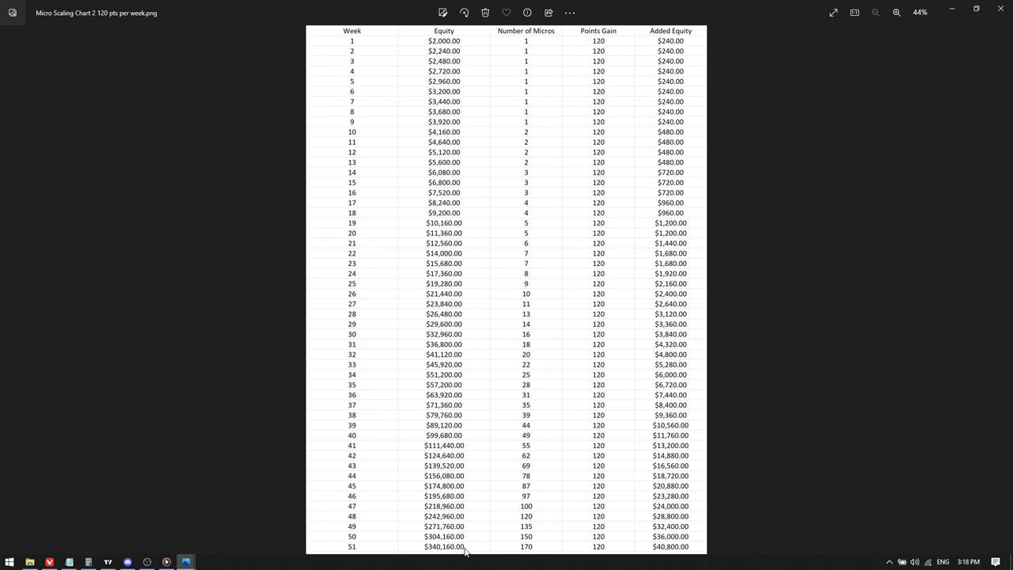
mouse_move(540, 51)
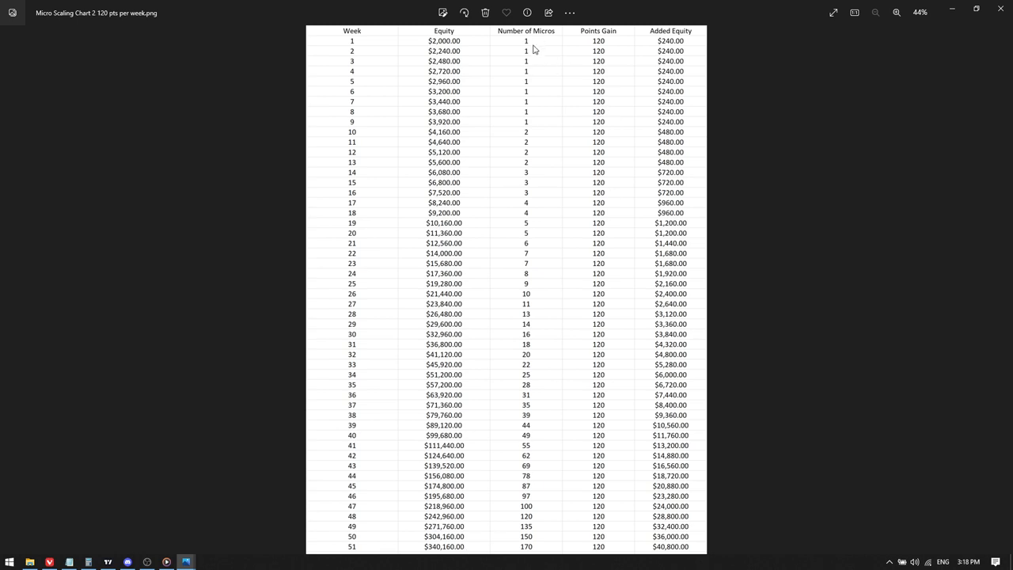
mouse_move(762, 212)
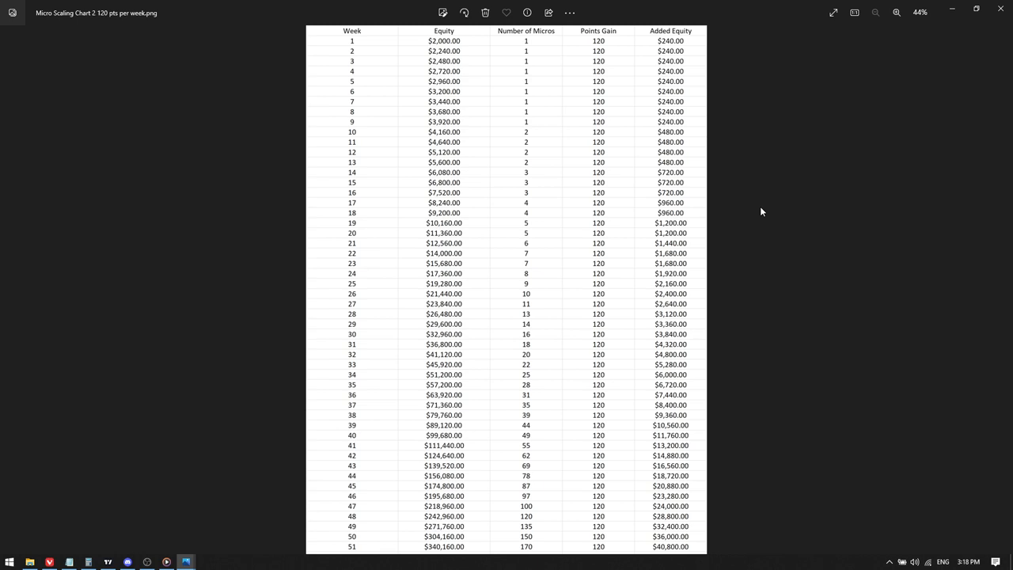
mouse_move(746, 64)
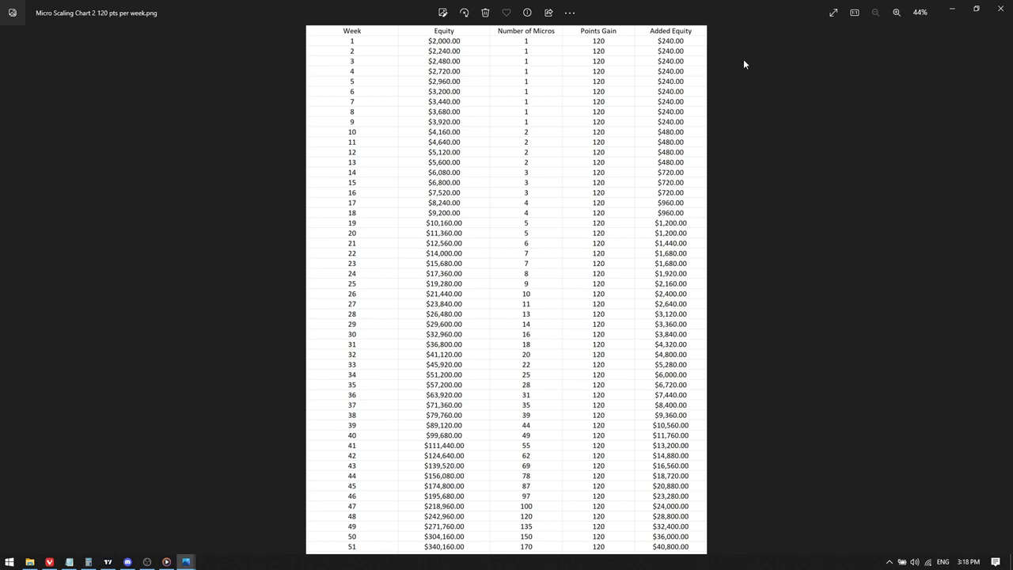
mouse_move(513, 121)
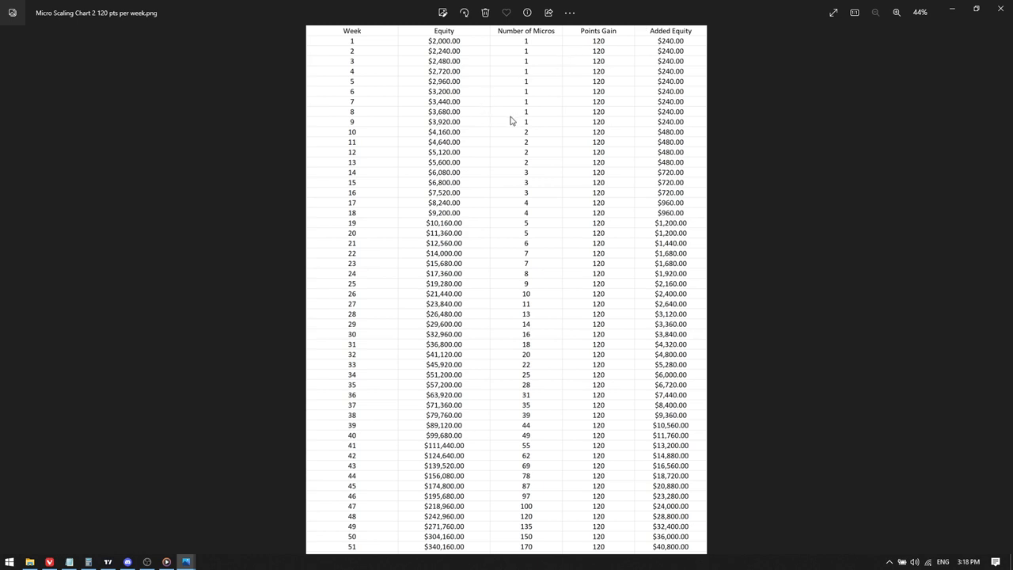
mouse_move(529, 127)
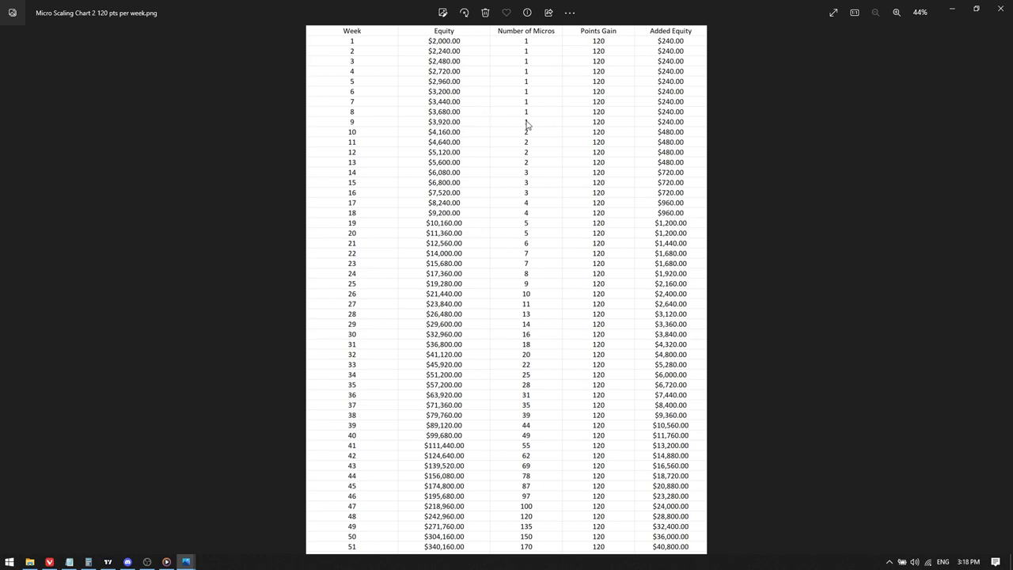
mouse_move(418, 272)
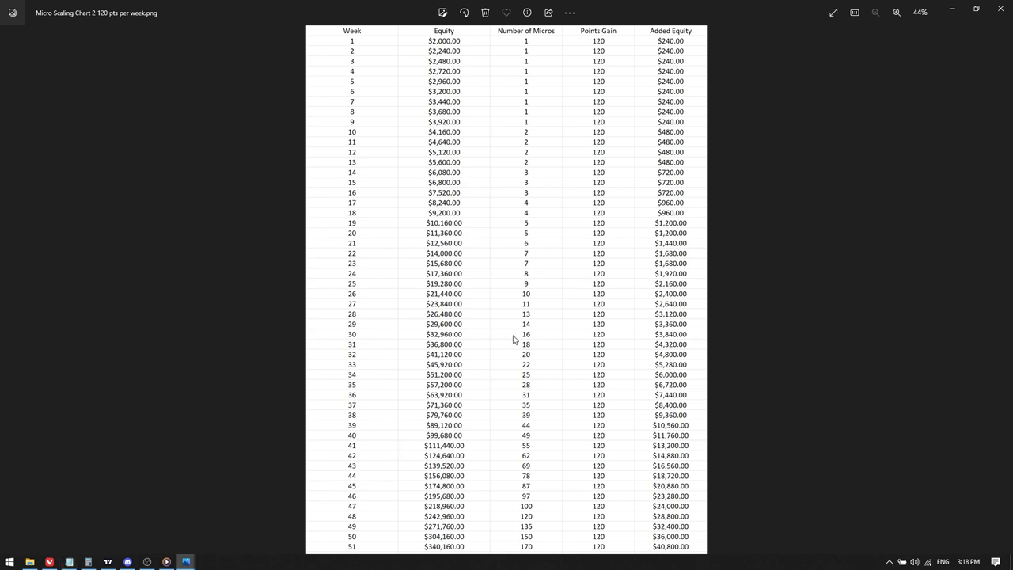
mouse_move(633, 320)
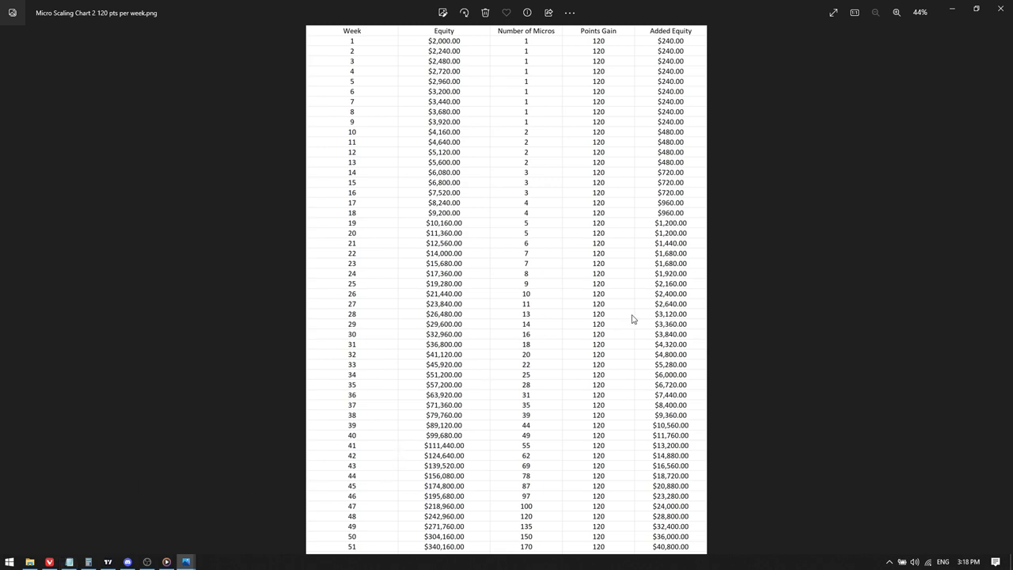
mouse_move(487, 44)
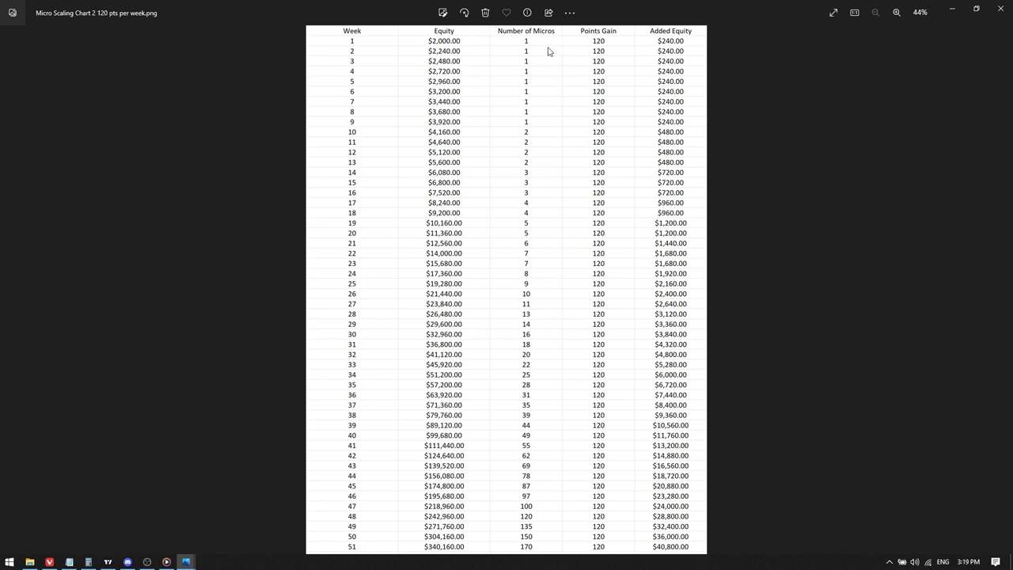
mouse_move(538, 56)
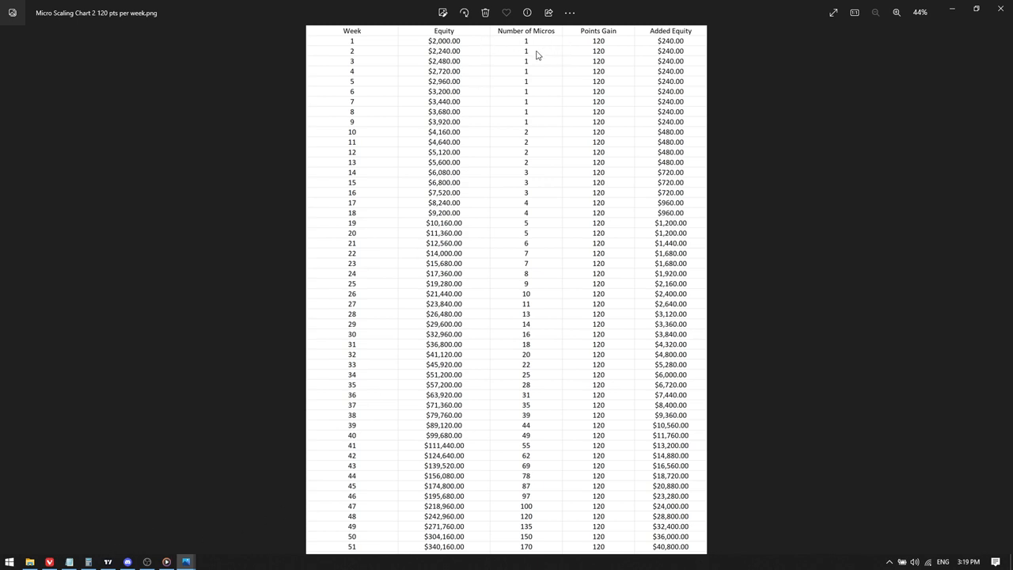
mouse_move(513, 53)
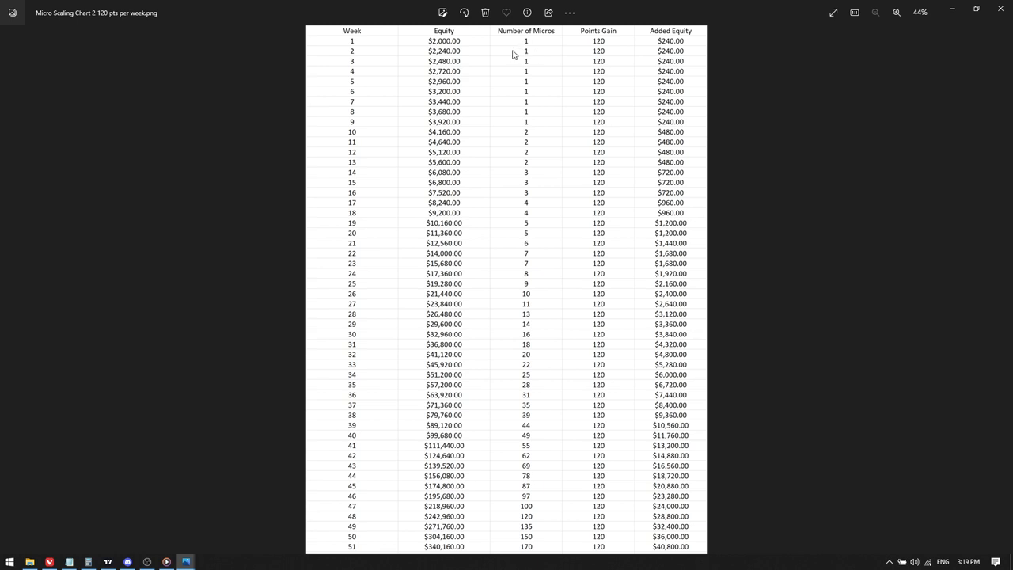
mouse_move(557, 60)
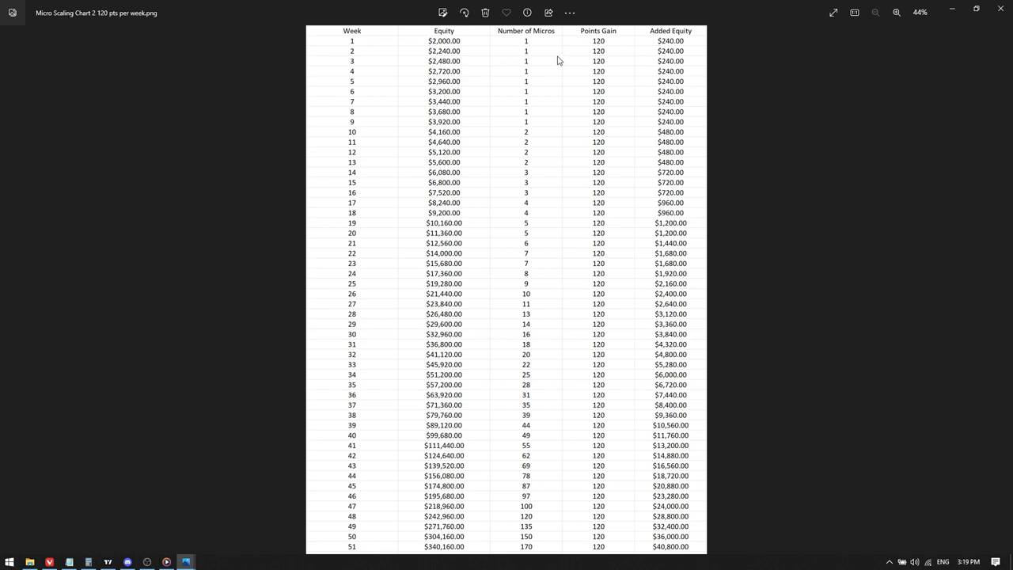
mouse_move(529, 79)
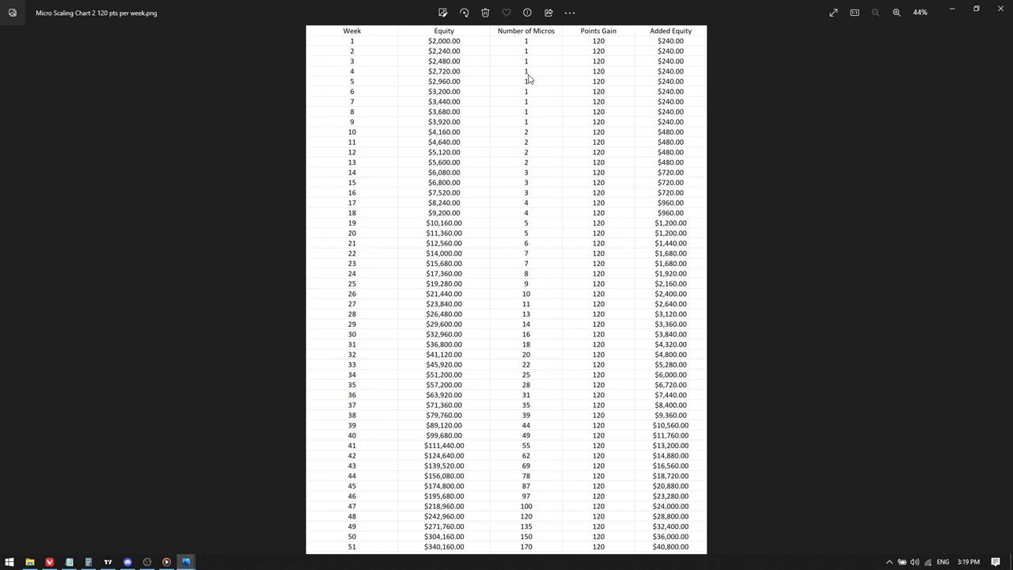
mouse_move(494, 109)
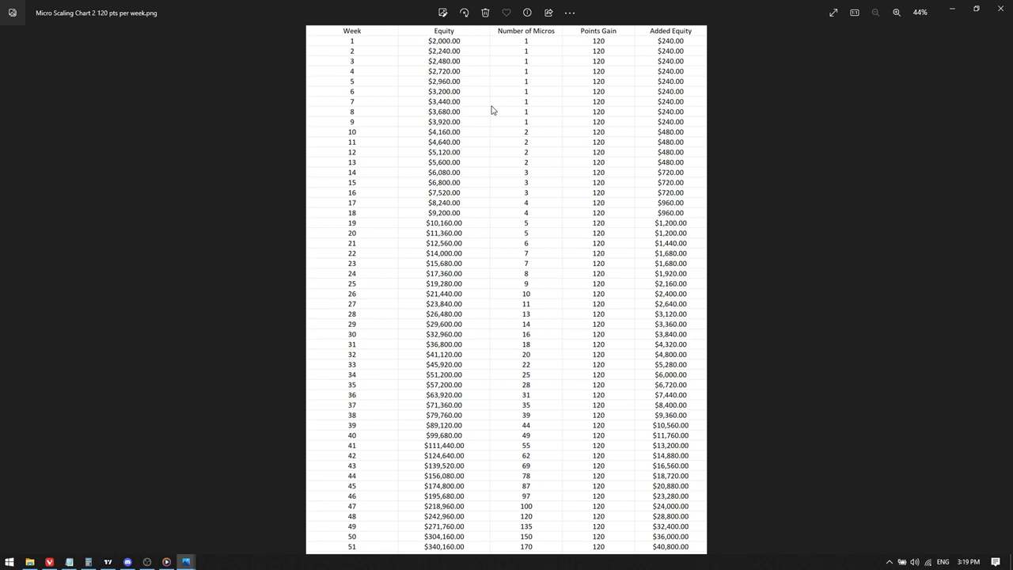
mouse_move(510, 113)
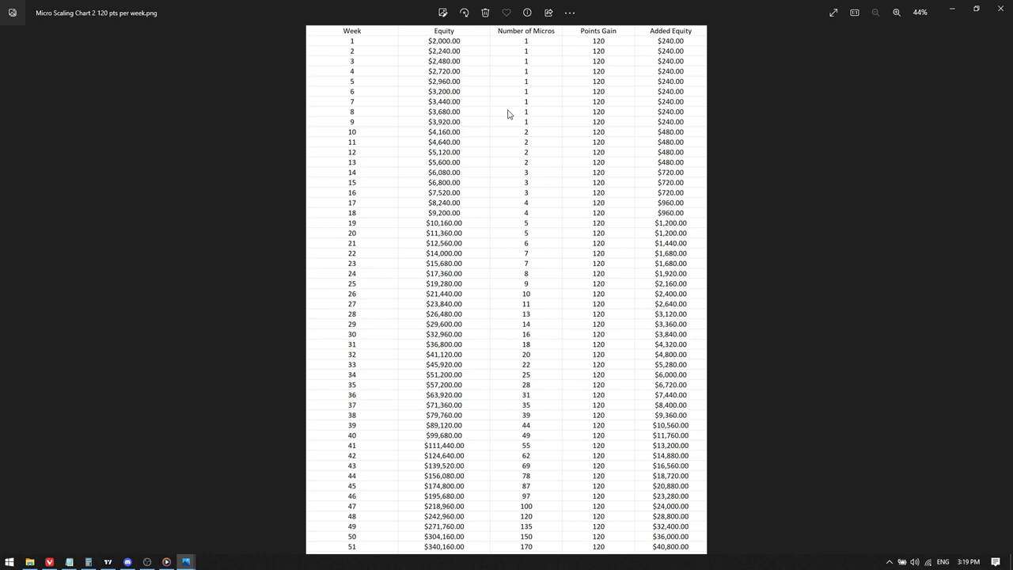
mouse_move(541, 111)
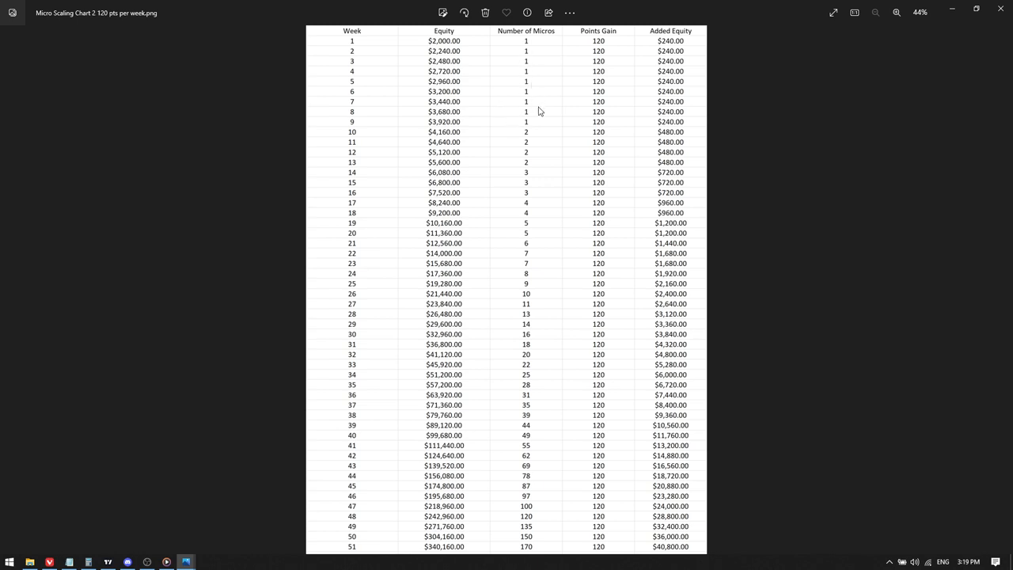
mouse_move(513, 140)
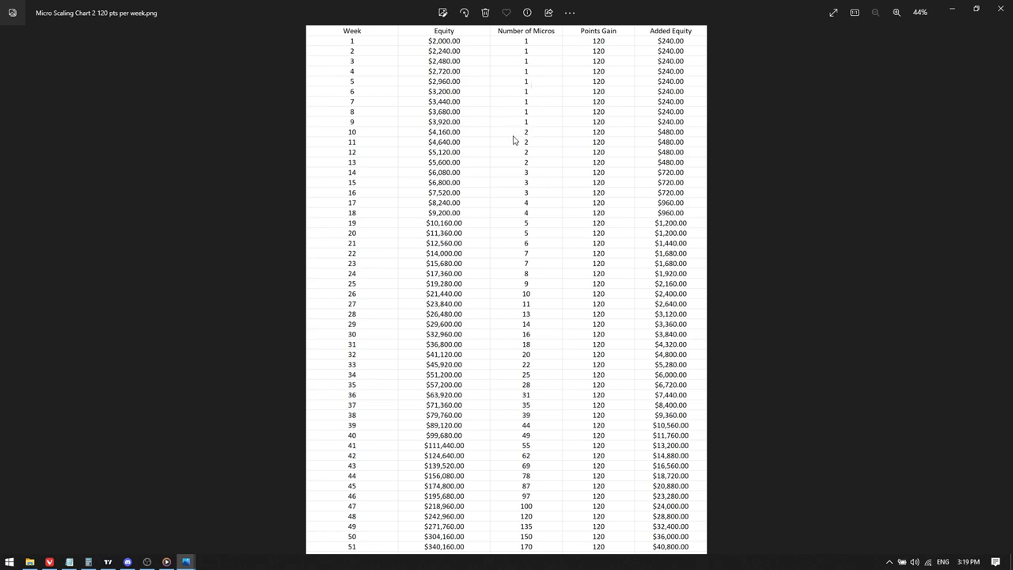
mouse_move(493, 178)
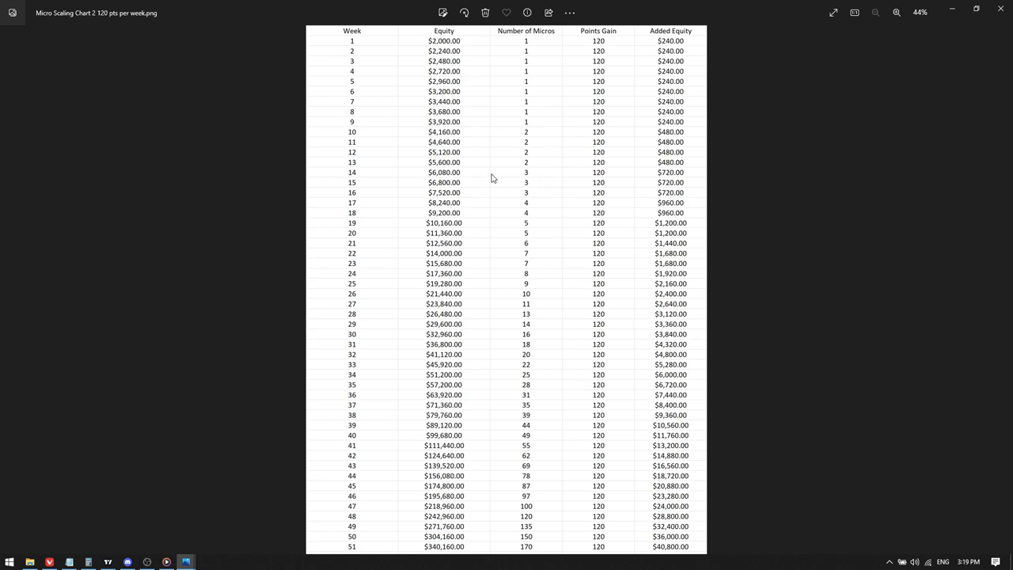
mouse_move(500, 171)
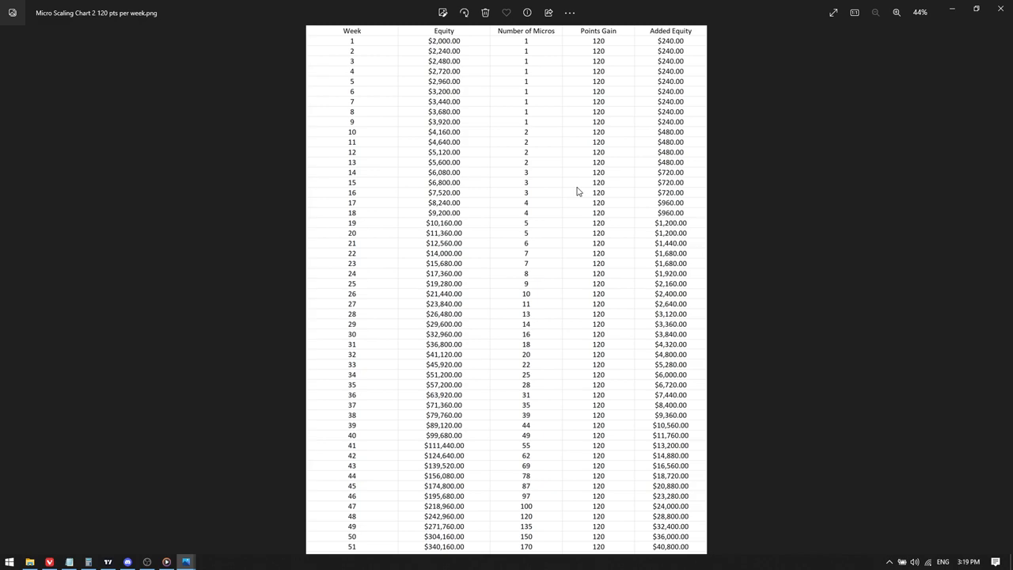
mouse_move(247, 473)
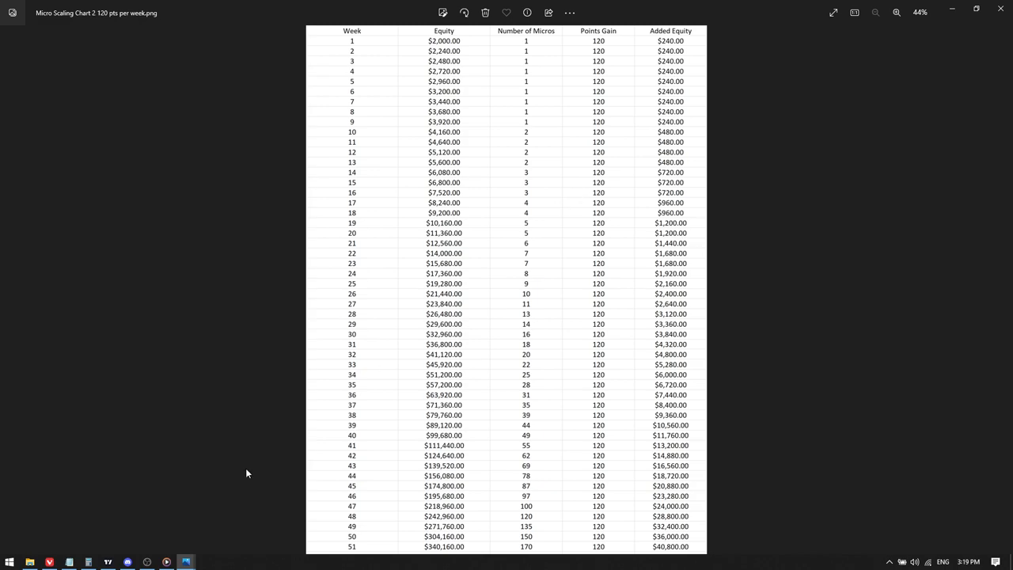
left_click(145, 560)
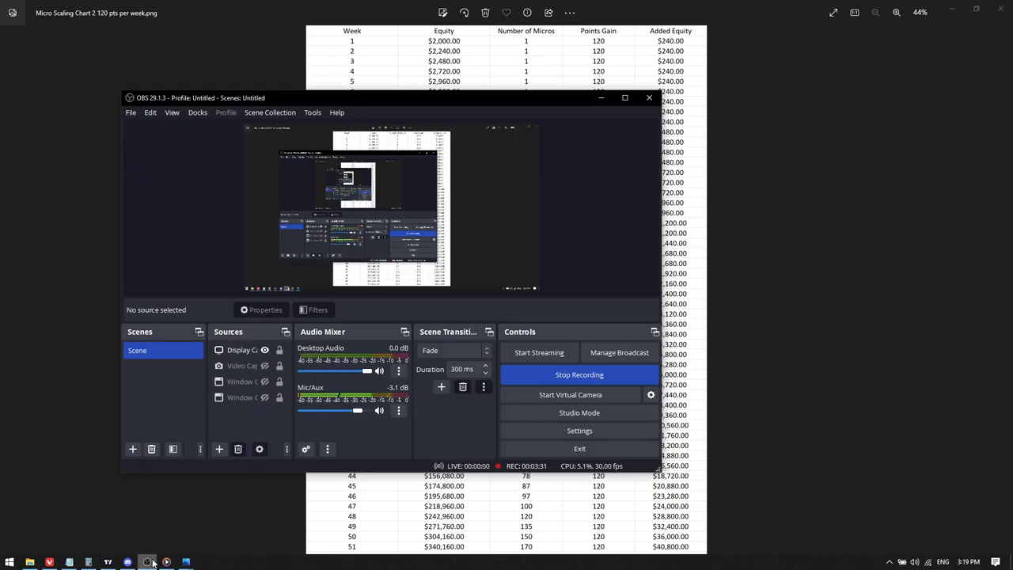
mouse_move(624, 161)
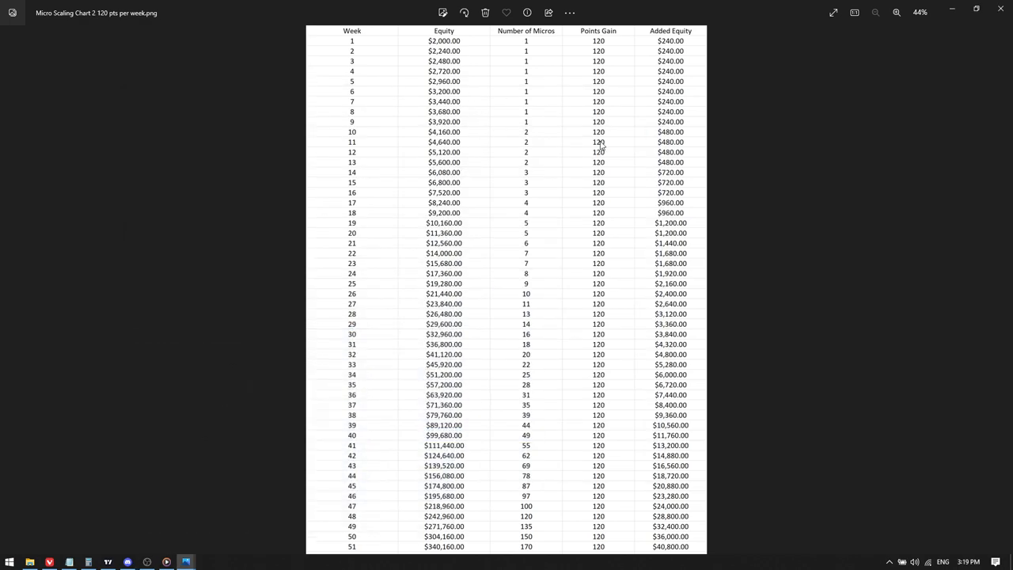
mouse_move(599, 162)
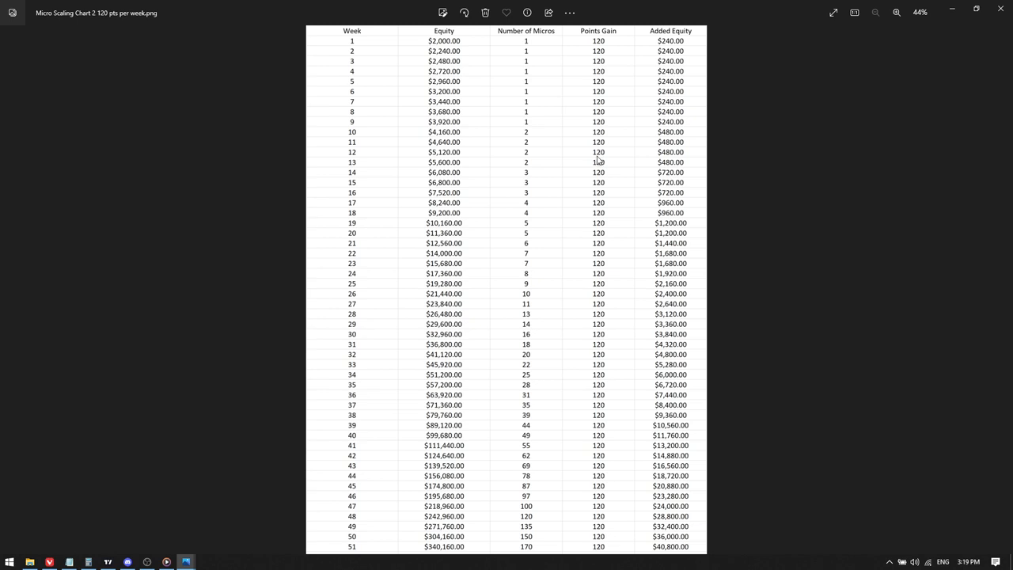
mouse_move(332, 450)
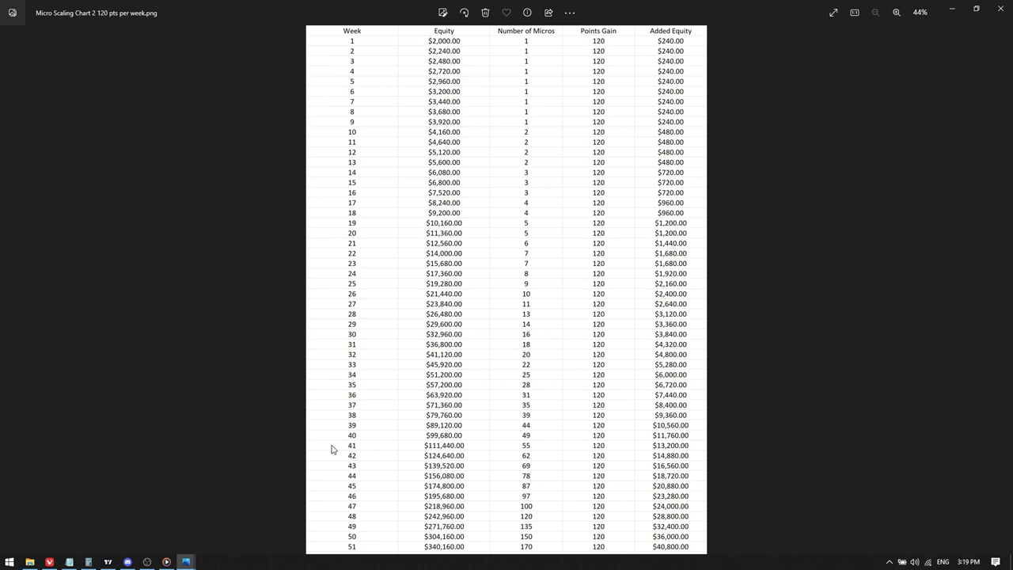
mouse_move(355, 443)
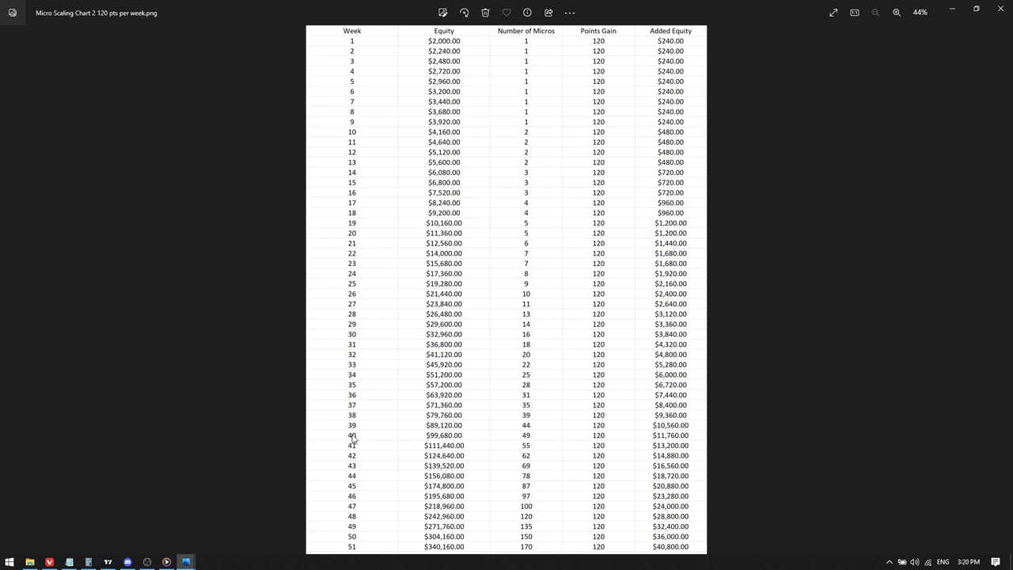
mouse_move(421, 387)
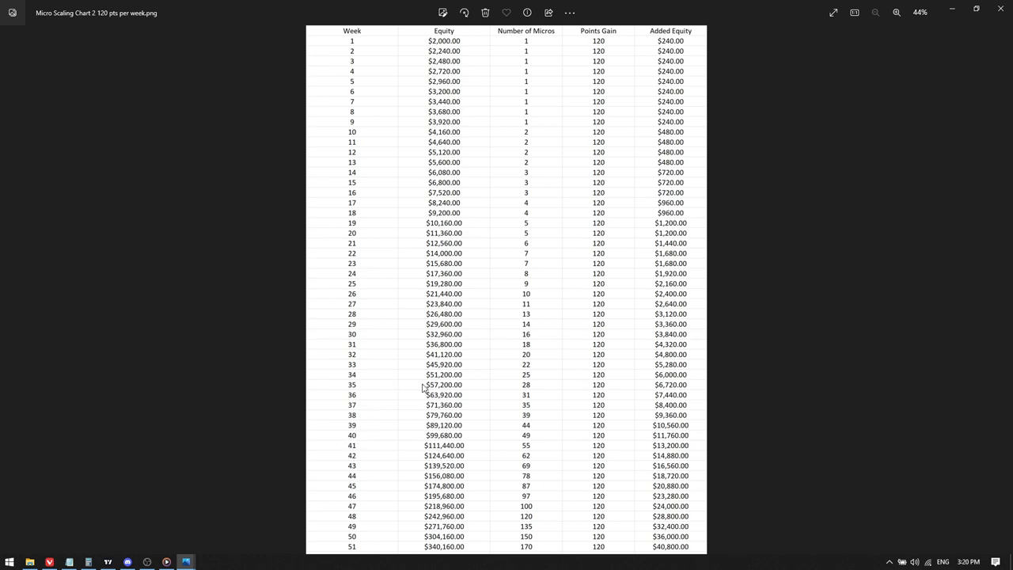
mouse_move(766, 101)
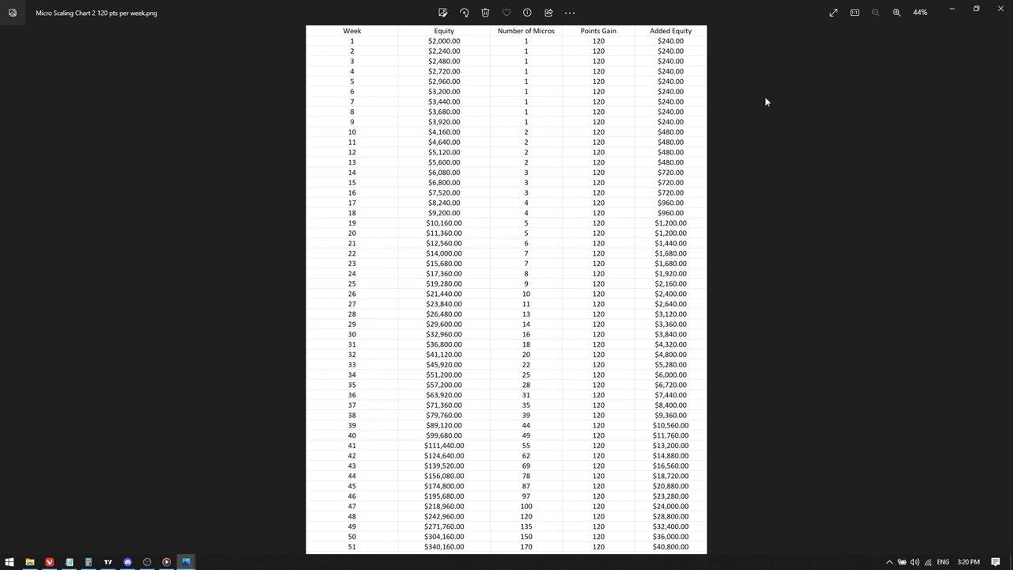
mouse_move(707, 120)
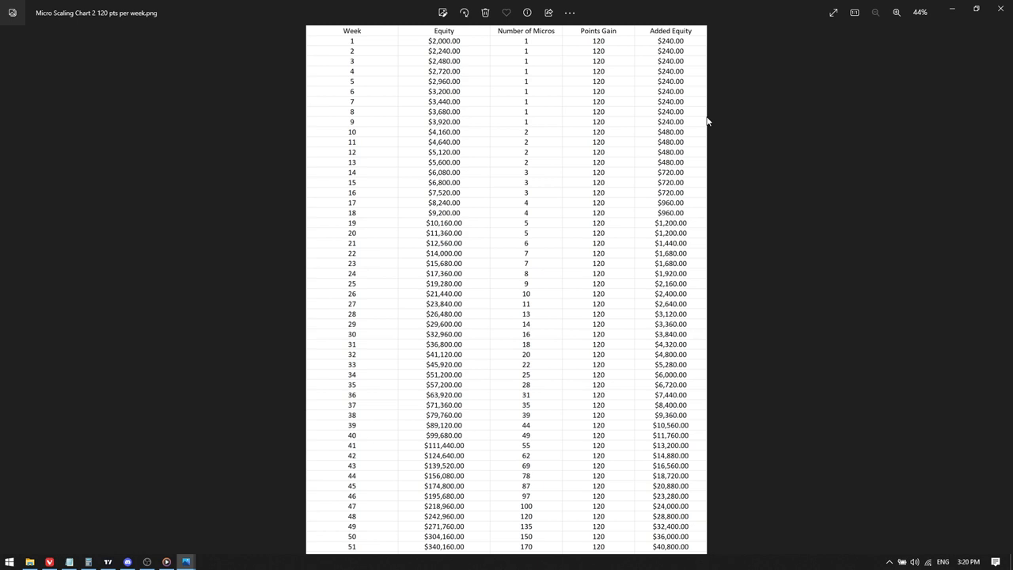